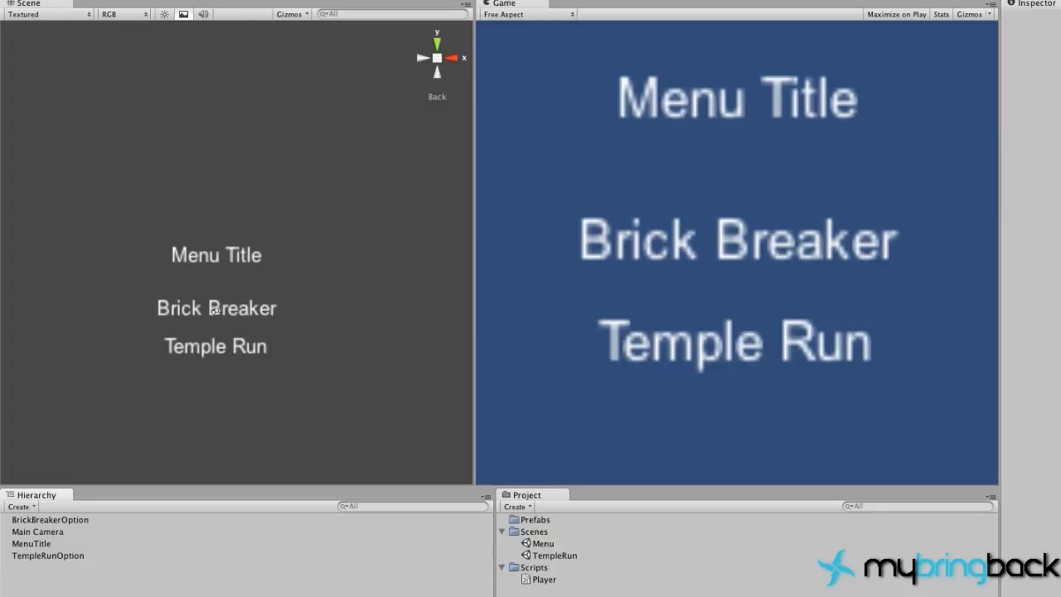
mouse_move(813, 249)
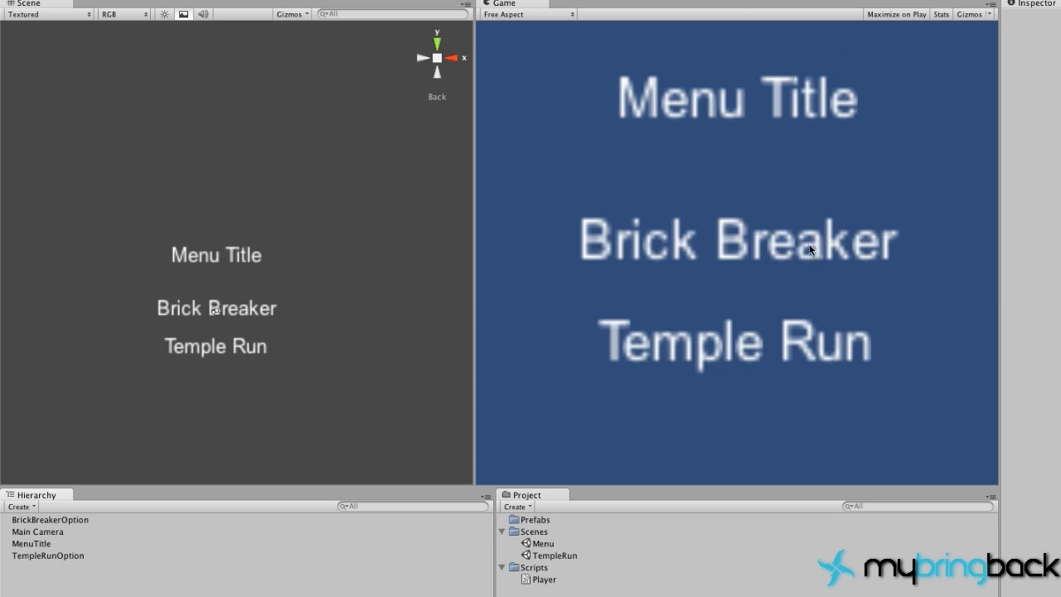
mouse_move(676, 239)
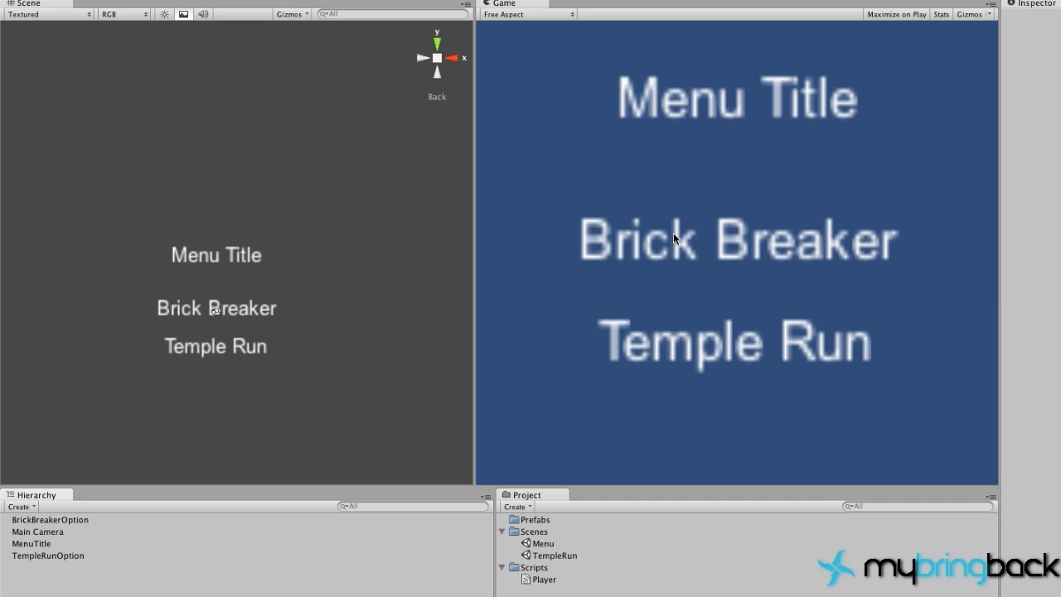
mouse_move(845, 341)
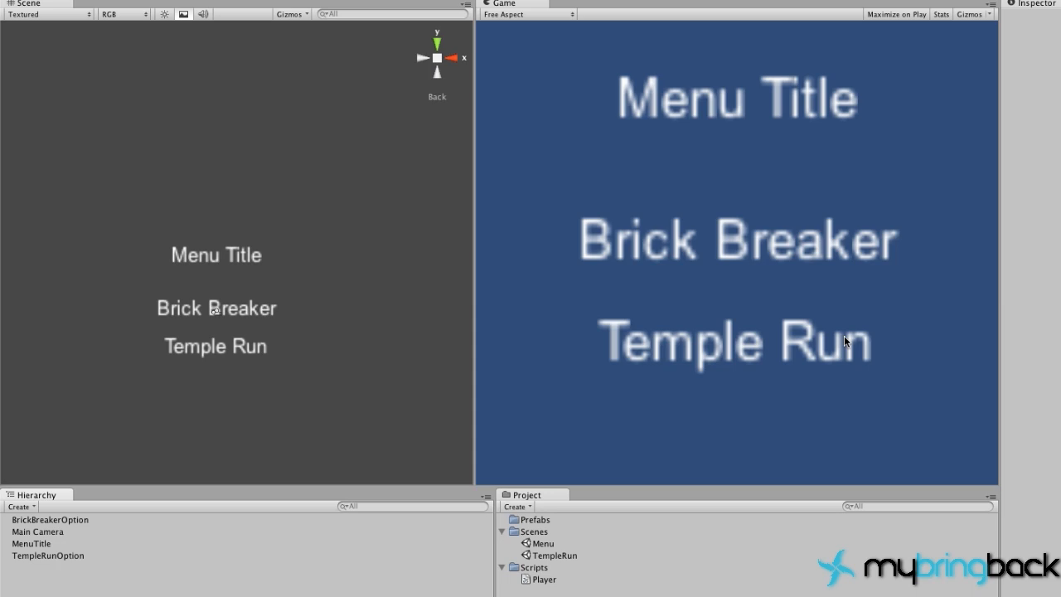
mouse_move(743, 382)
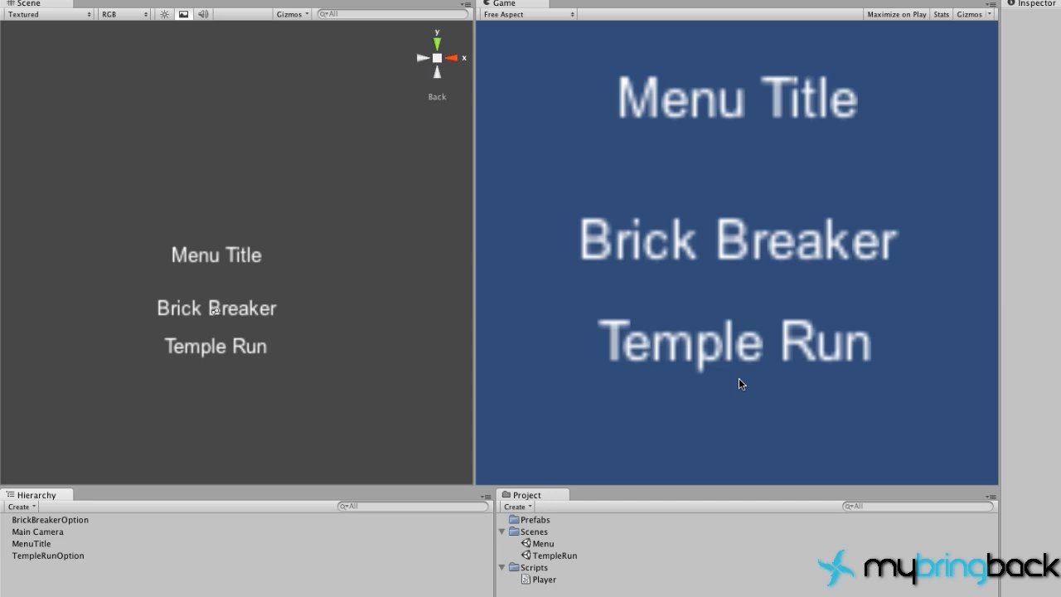
mouse_move(717, 213)
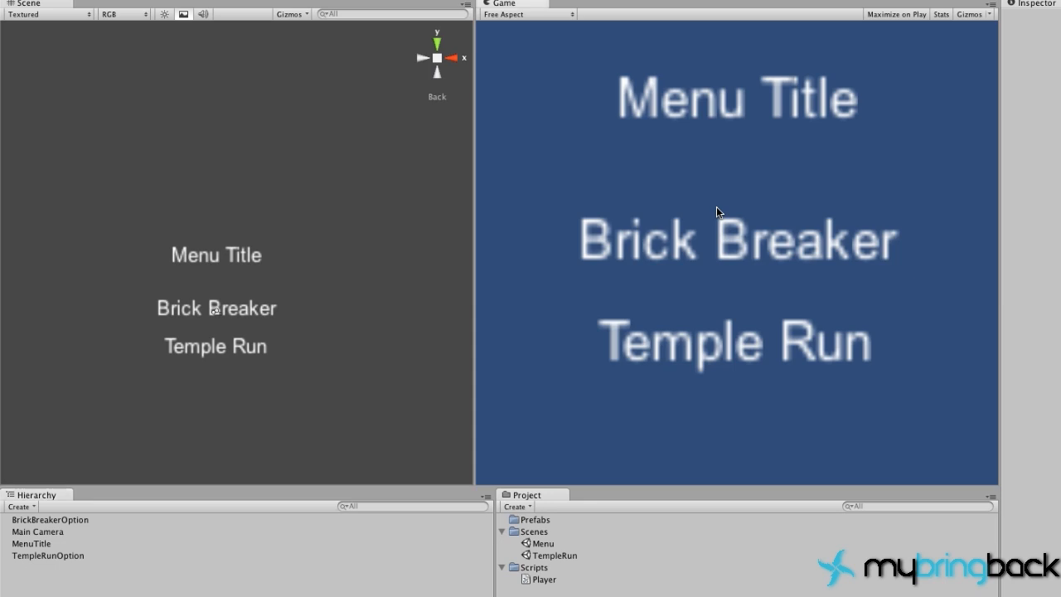
mouse_move(794, 195)
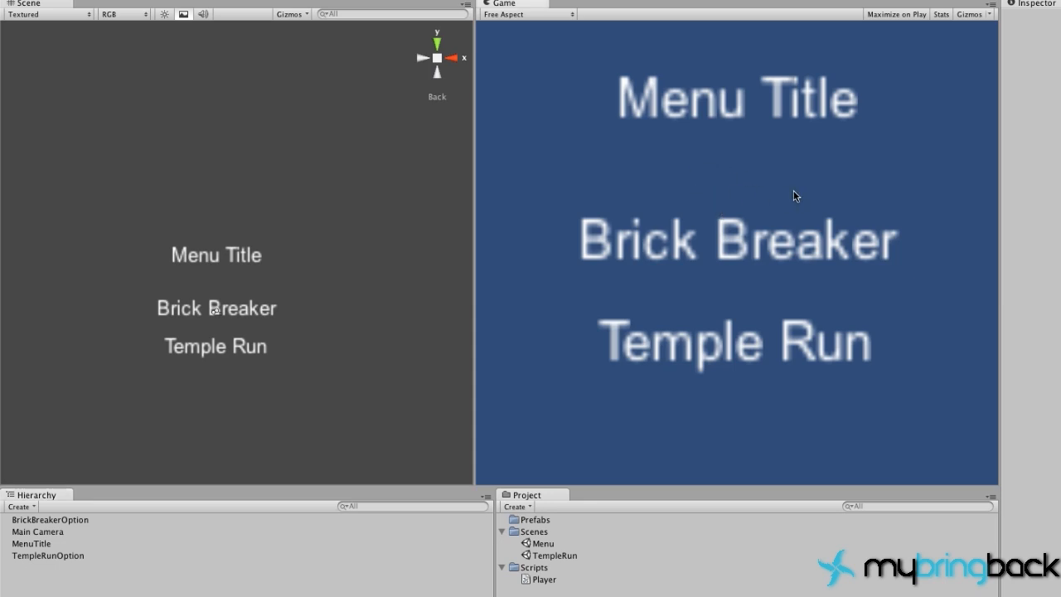
mouse_move(836, 166)
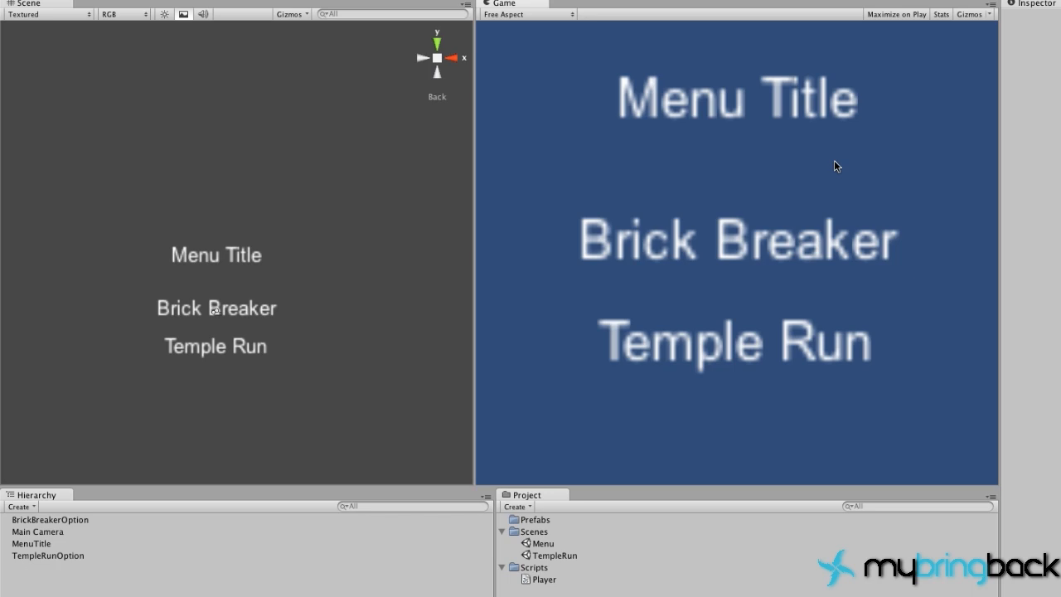
mouse_move(832, 190)
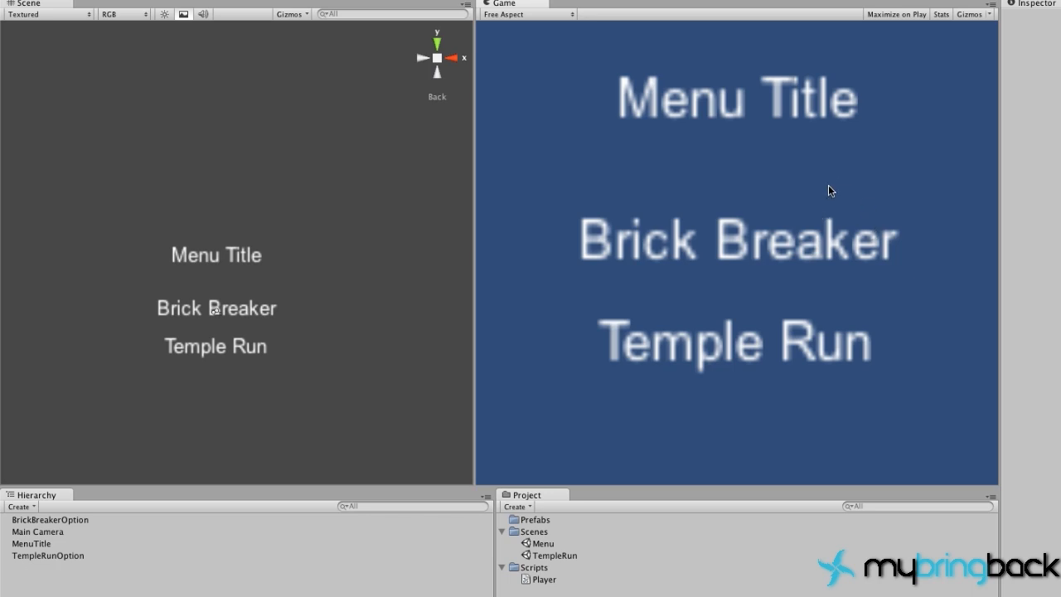
mouse_move(805, 149)
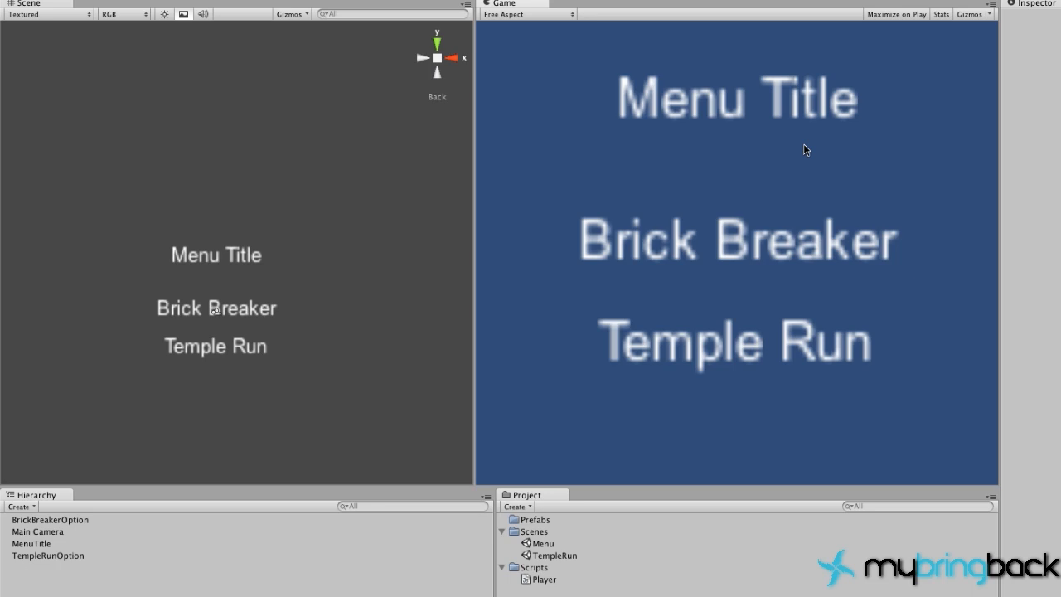
mouse_move(799, 159)
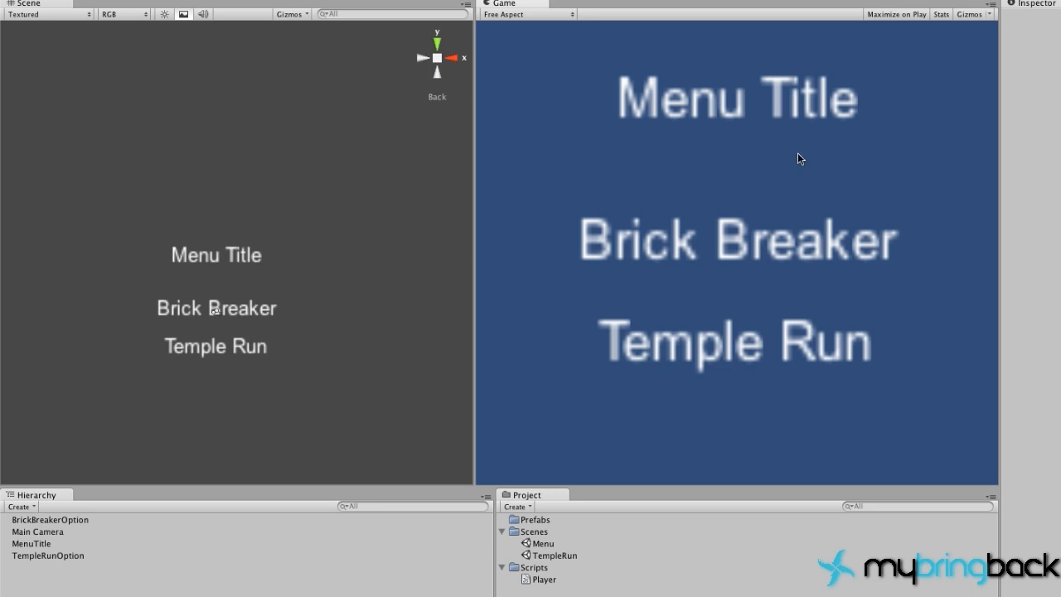
mouse_move(729, 252)
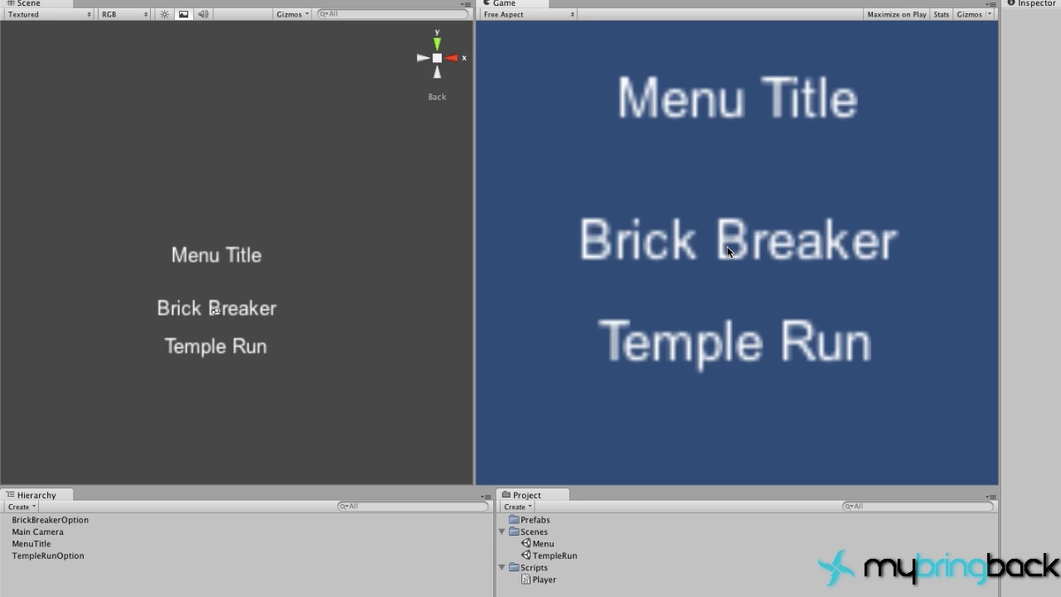
mouse_move(742, 352)
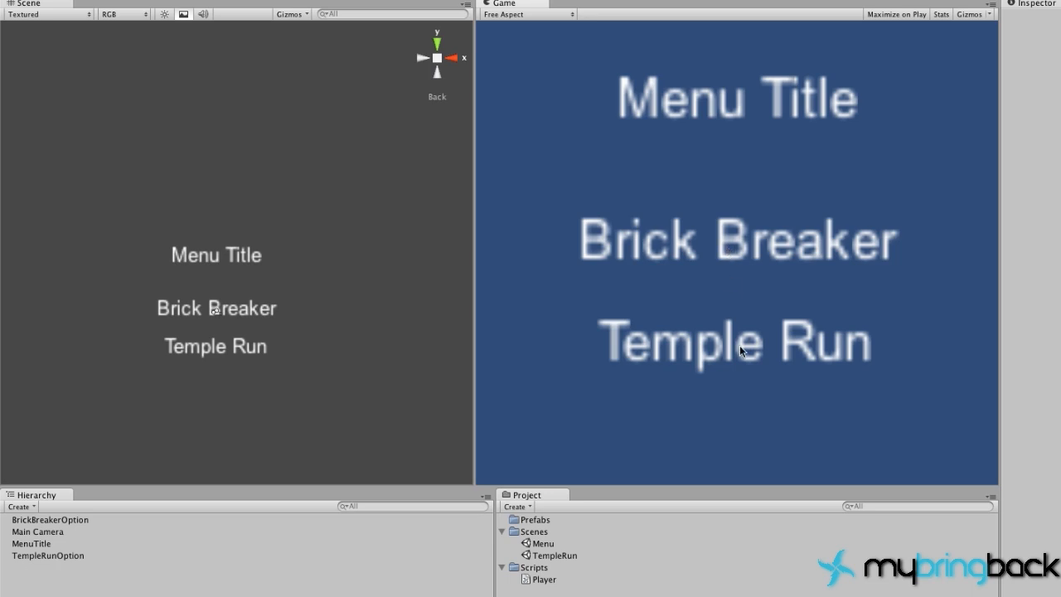
mouse_move(698, 378)
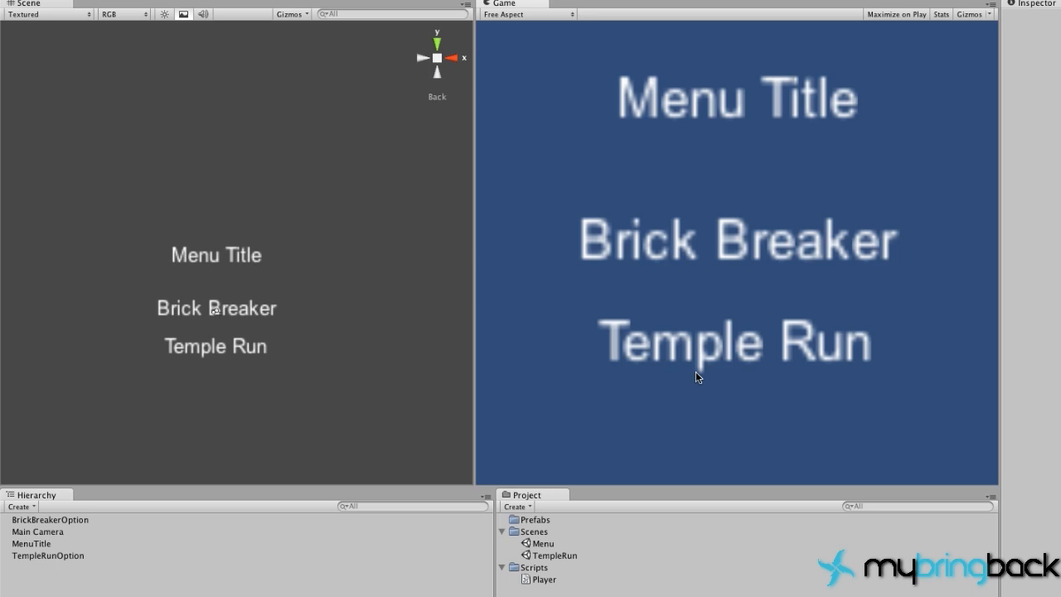
mouse_move(628, 446)
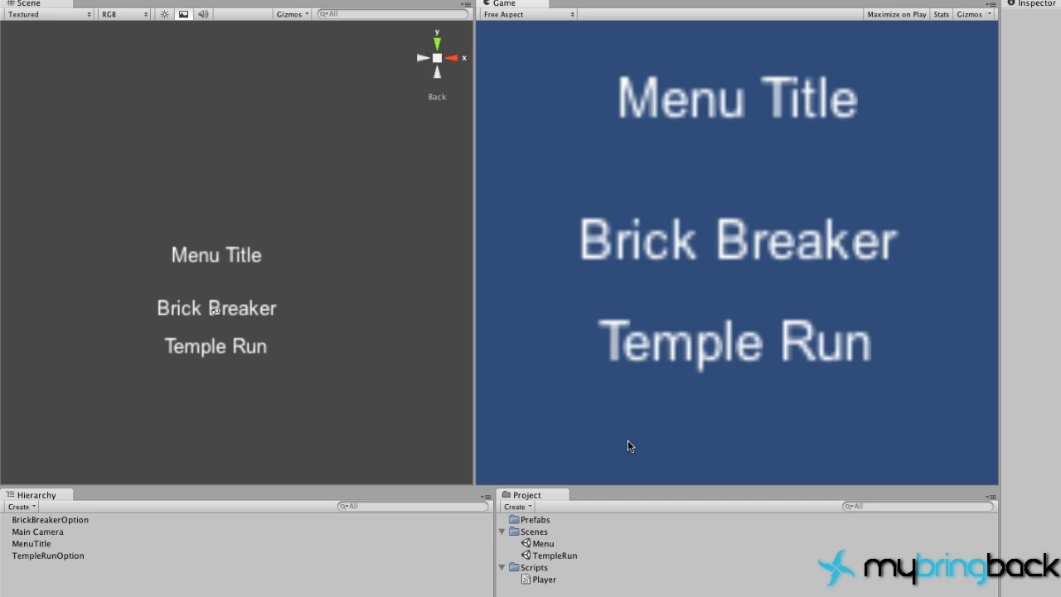
mouse_move(934, 484)
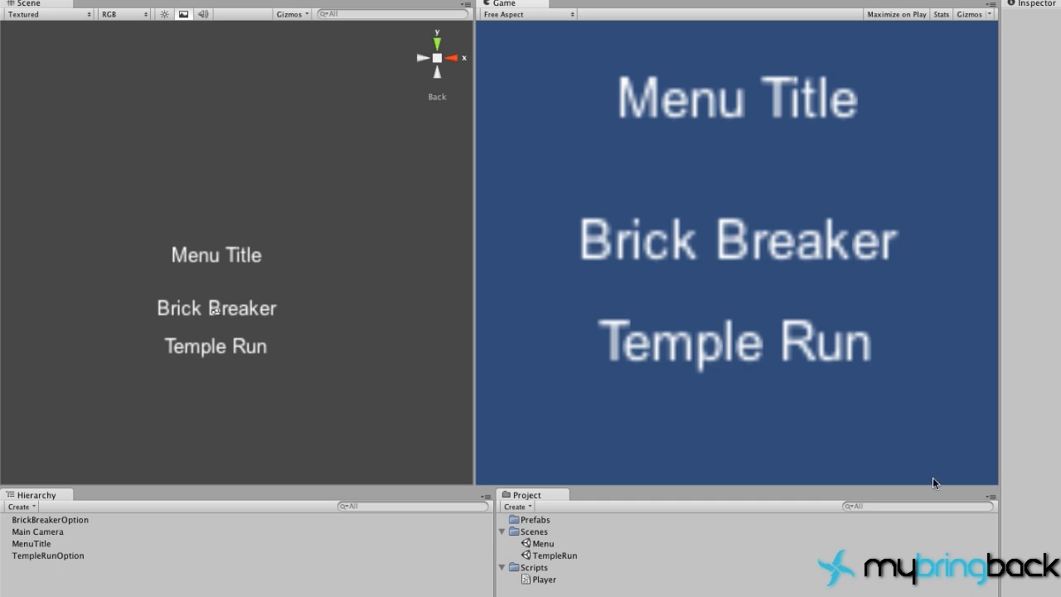
mouse_move(752, 242)
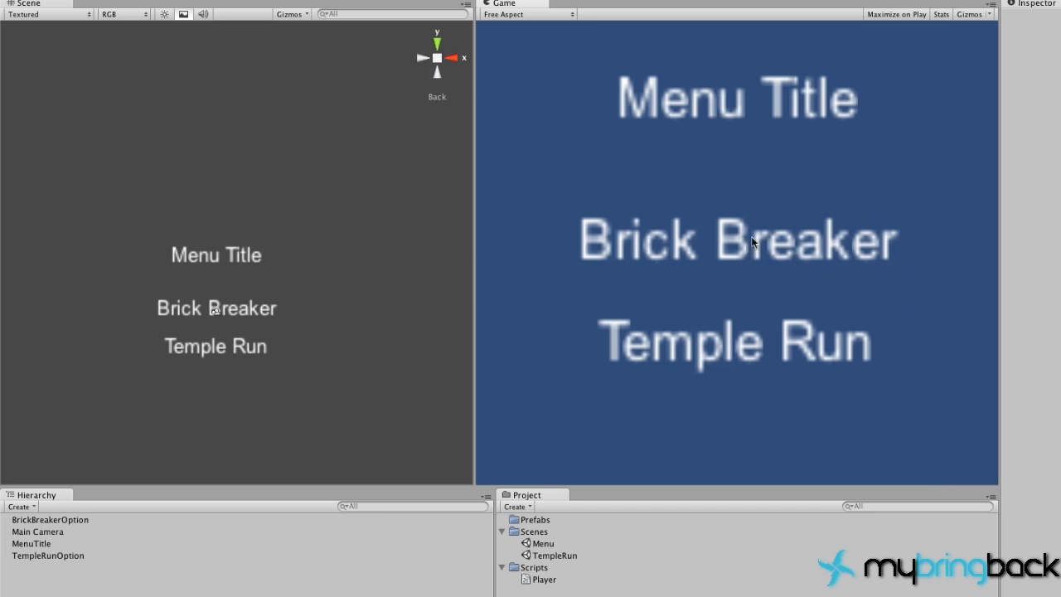
mouse_move(773, 225)
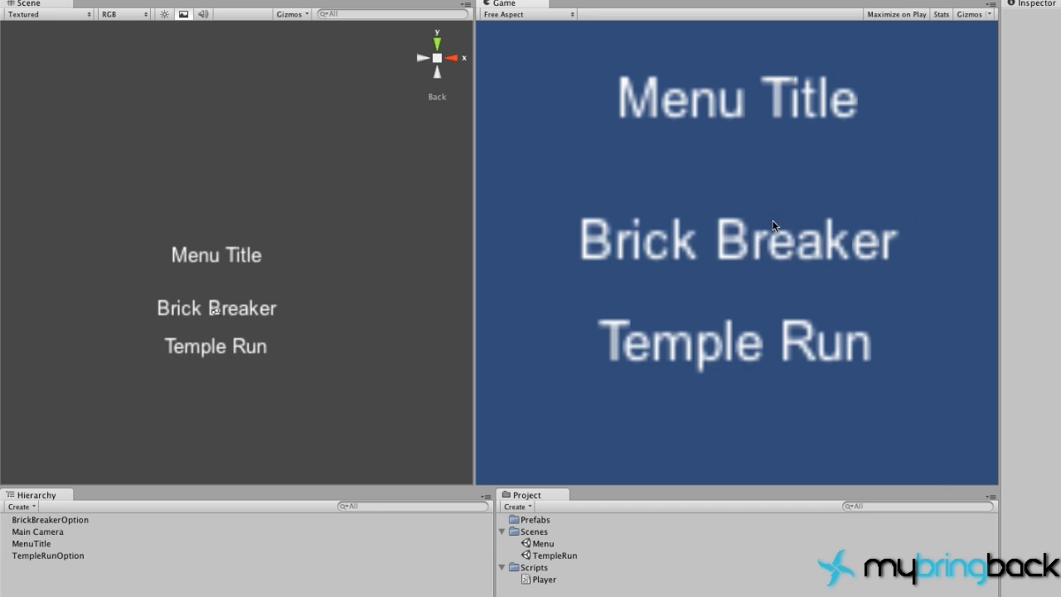
mouse_move(992, 224)
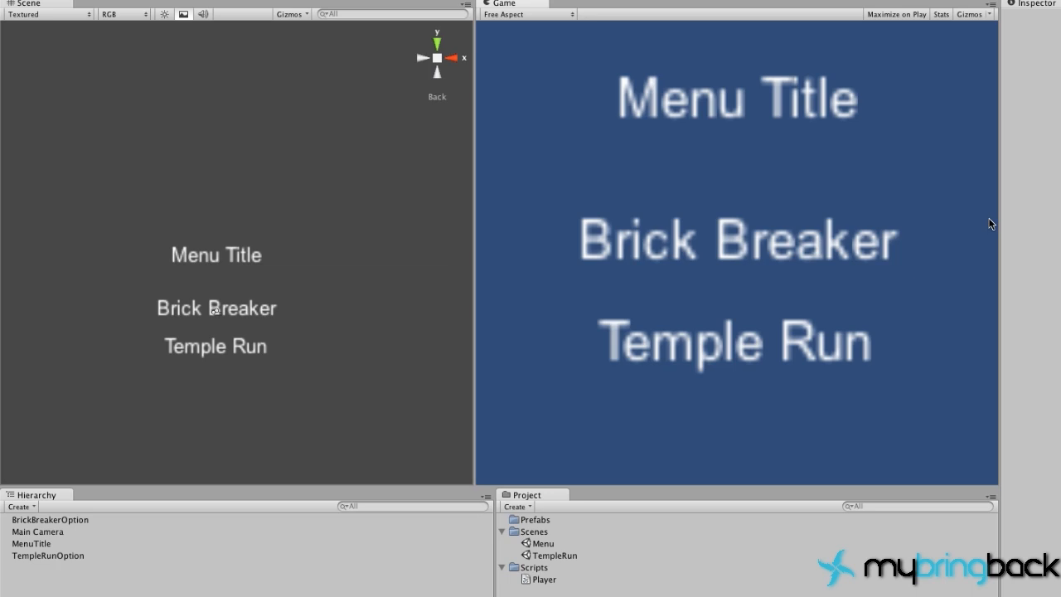
mouse_move(729, 232)
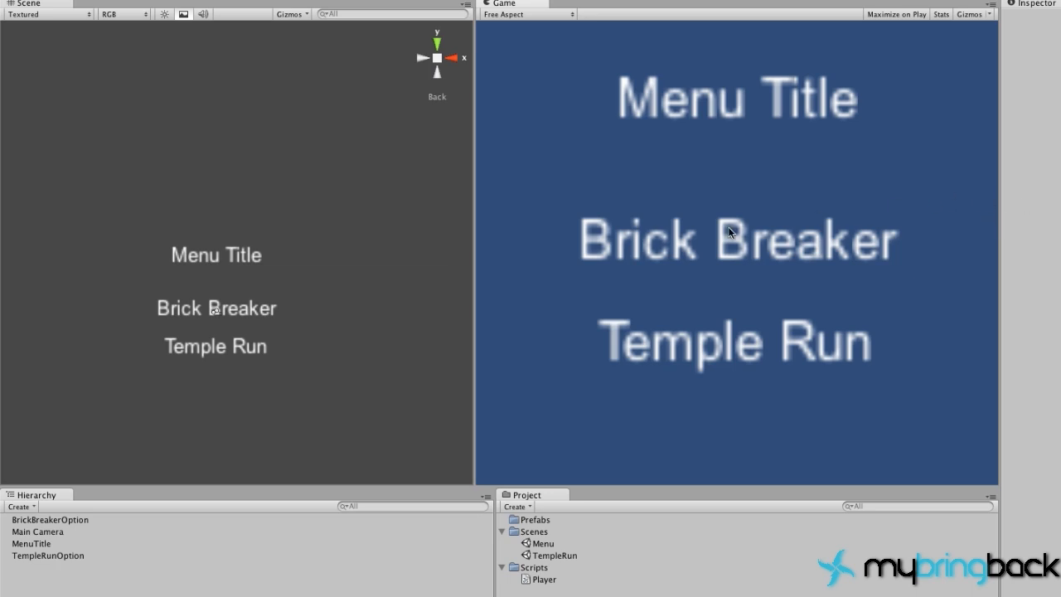
mouse_move(829, 322)
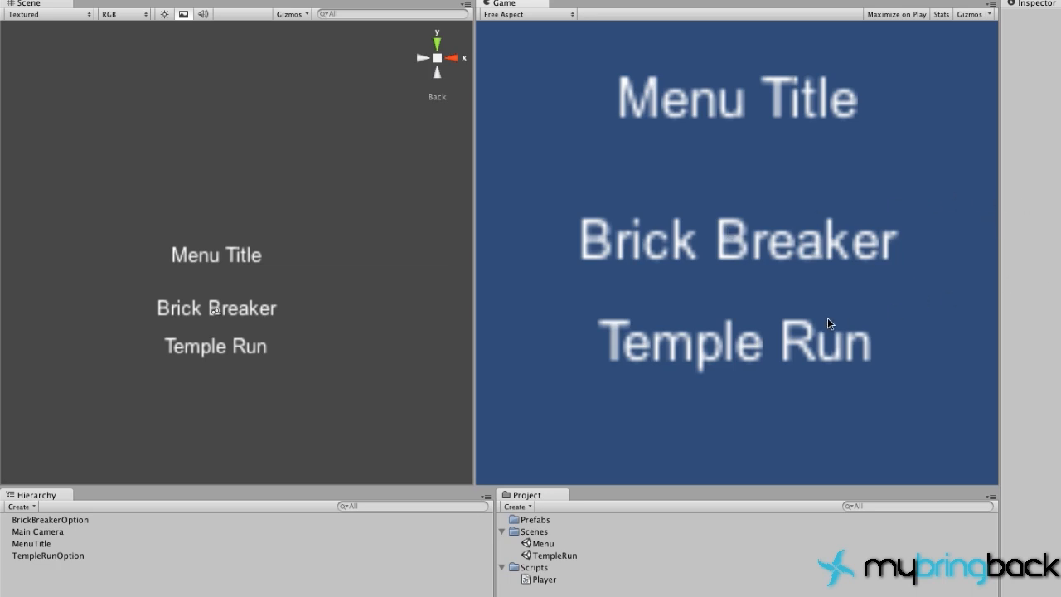
mouse_move(809, 338)
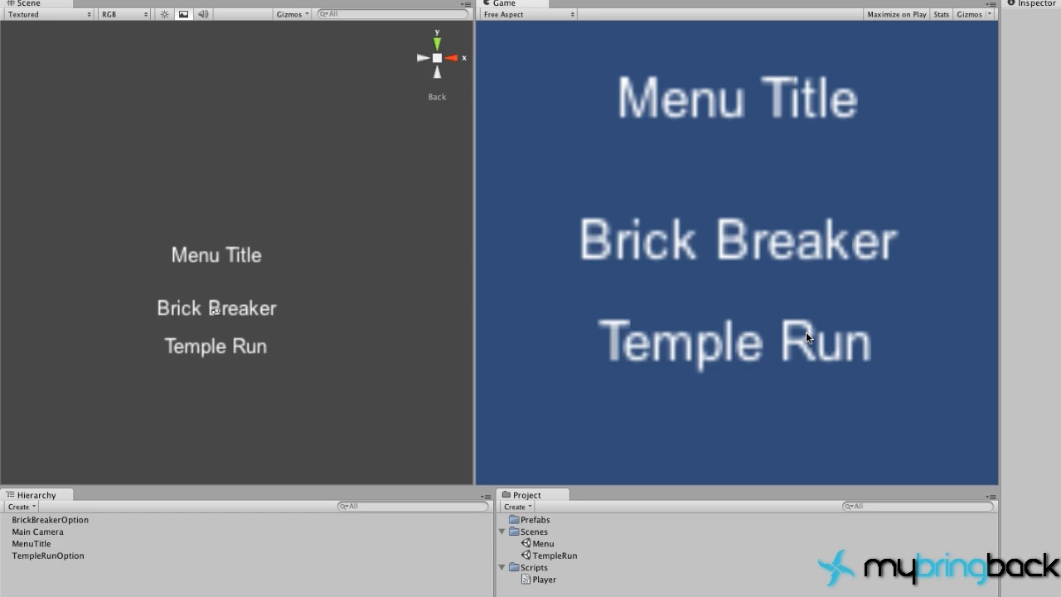
mouse_move(898, 179)
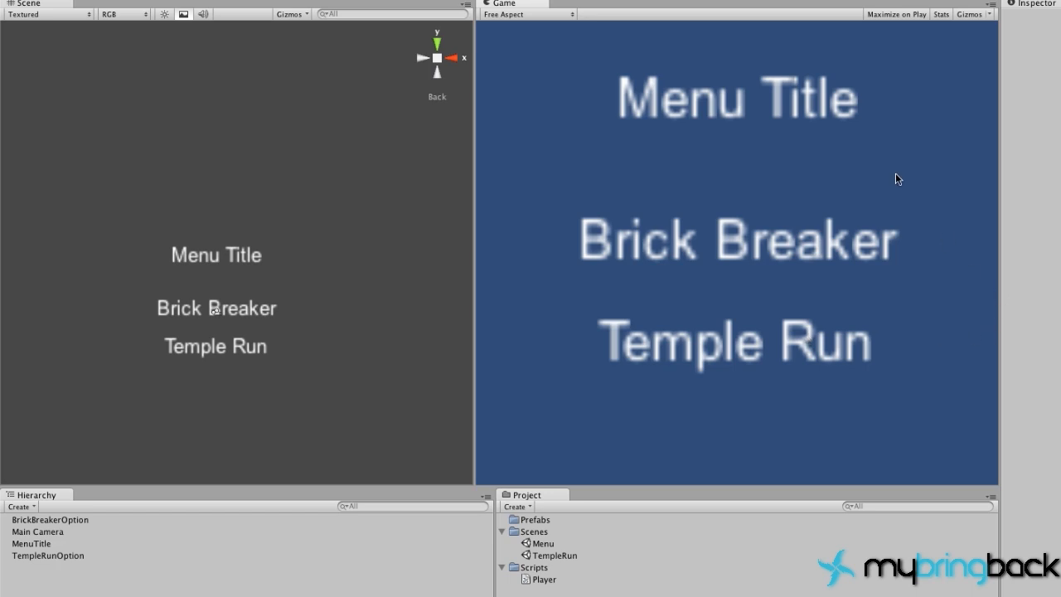
mouse_move(845, 299)
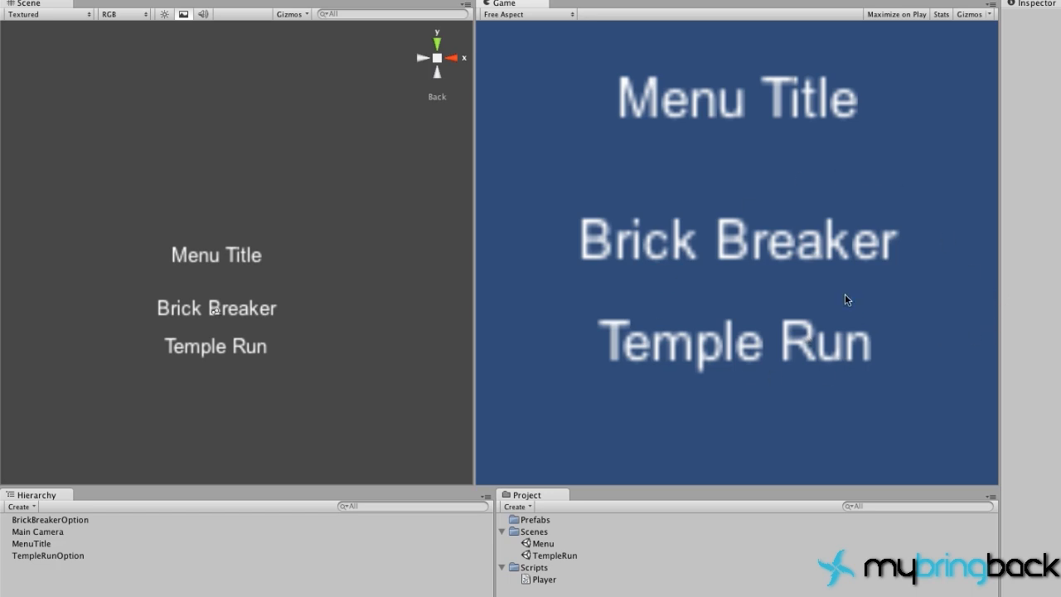
mouse_move(660, 169)
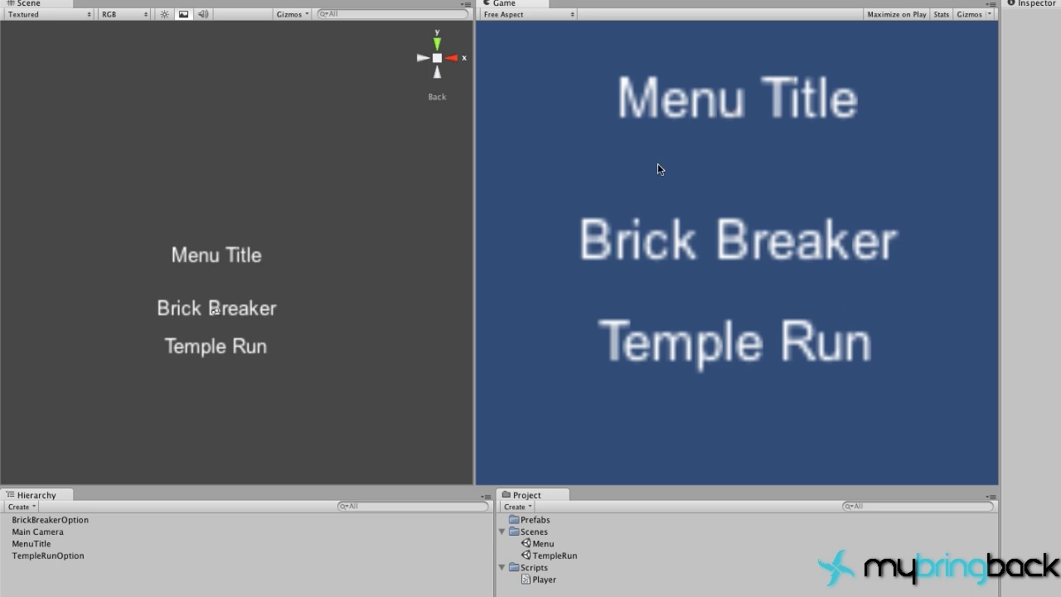
mouse_move(716, 252)
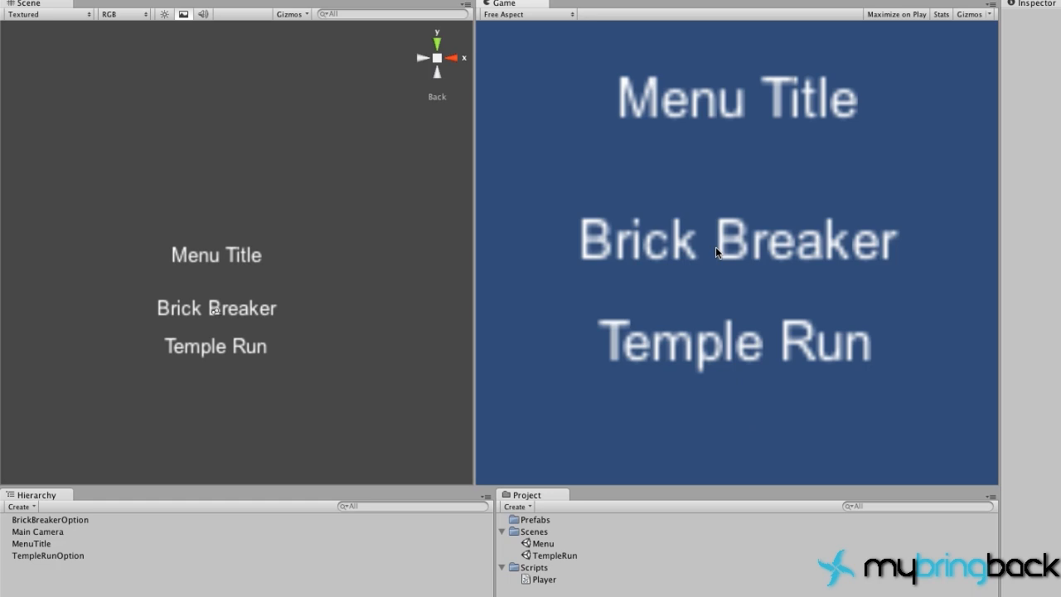
mouse_move(719, 338)
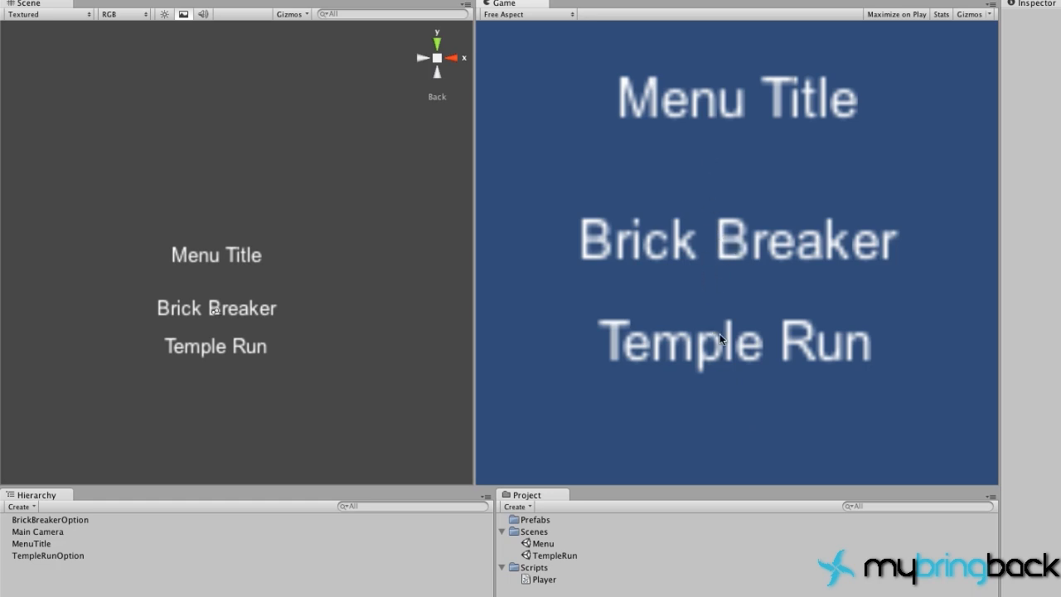
Step: Create a JavaScript named Menu in the Scripts folder and open it in the editor
left_click(114, 13)
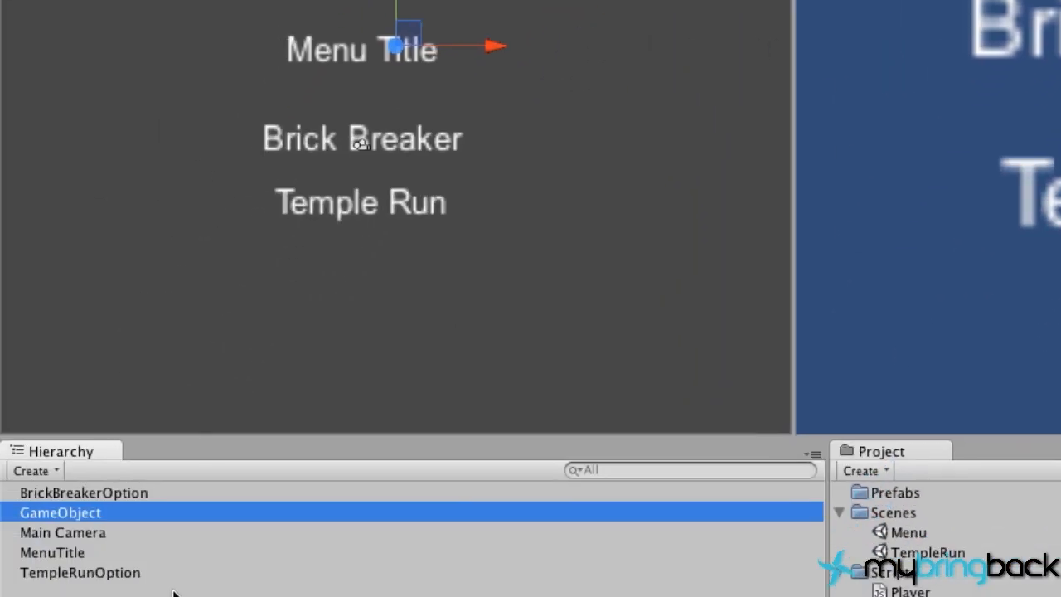
mouse_move(56, 512)
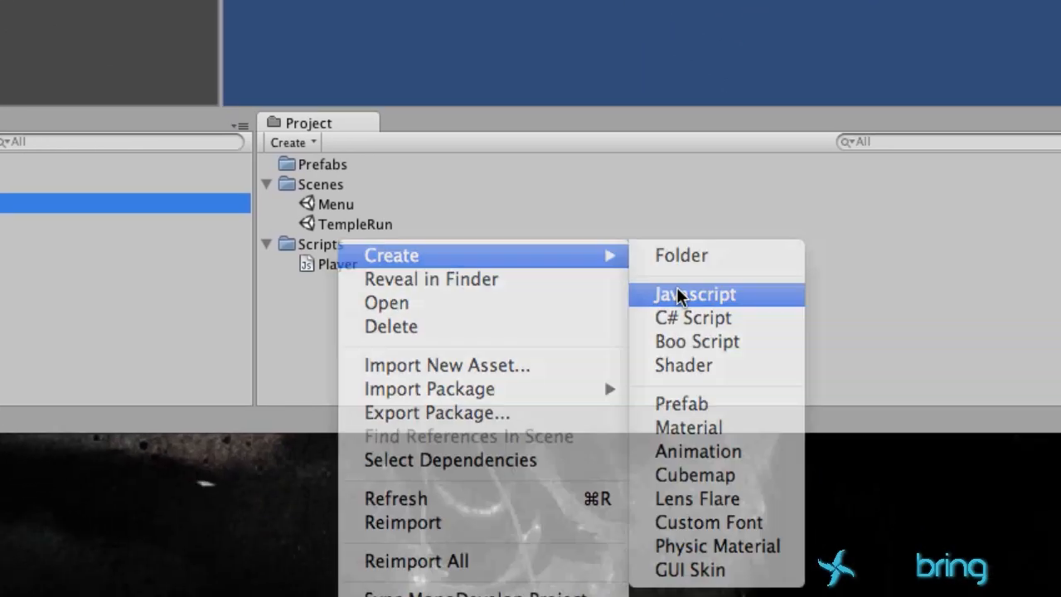
left_click(695, 293)
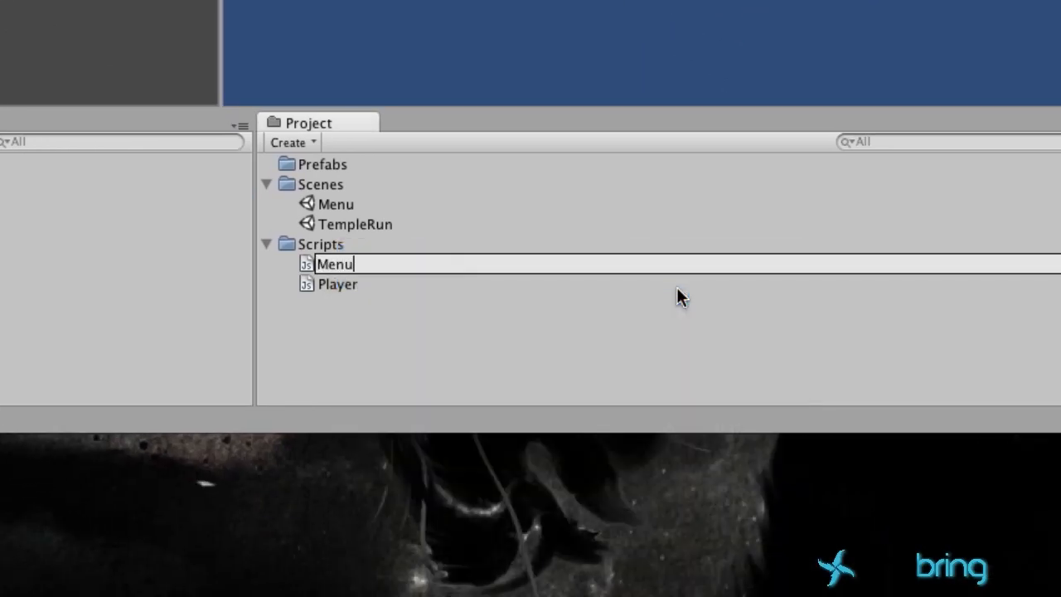
double_click(335, 263)
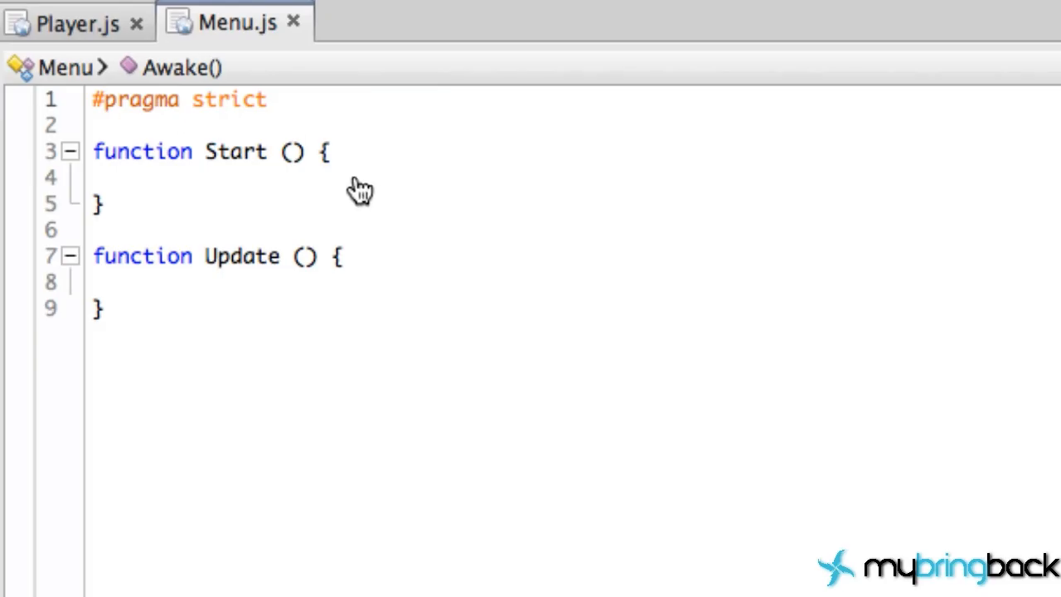
mouse_move(378, 101)
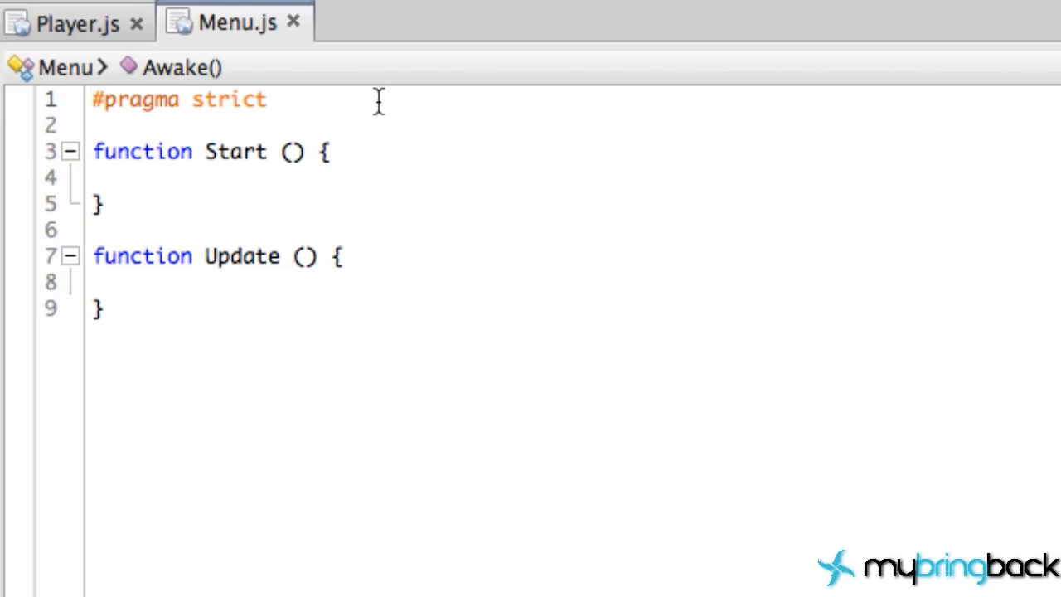
Step: Write 'private var ray : Ray;' below #pragma strict in Menu.js
type("private")
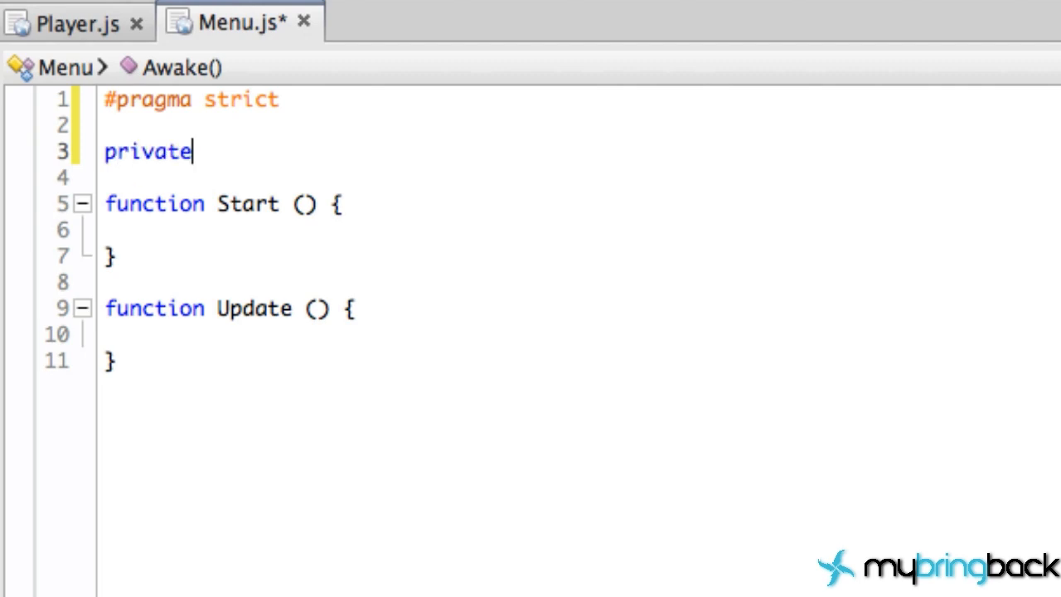
mouse_move(595, 5)
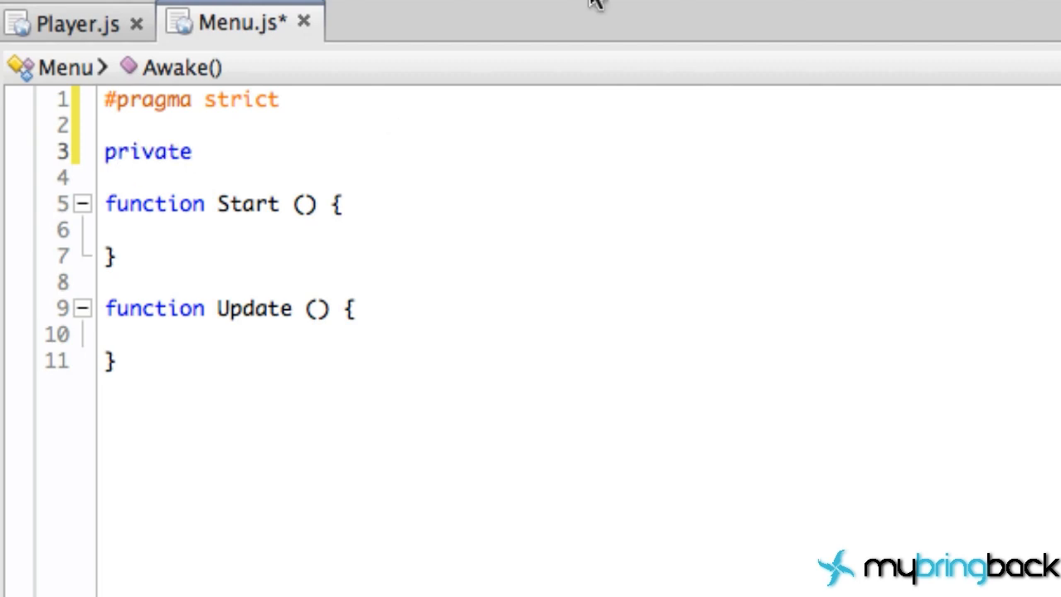
type("var")
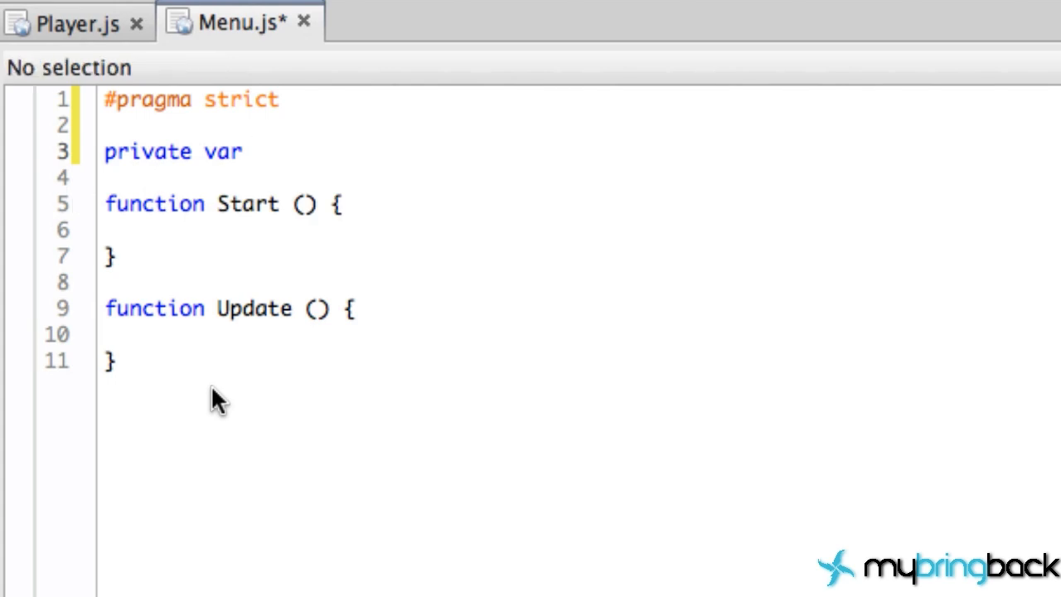
type("ray")
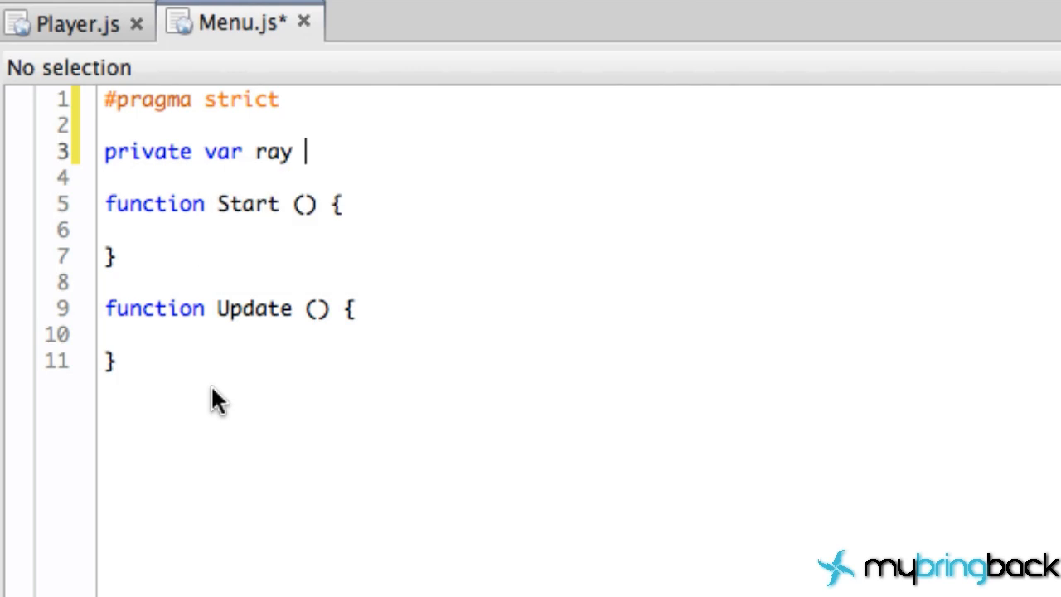
type(":")
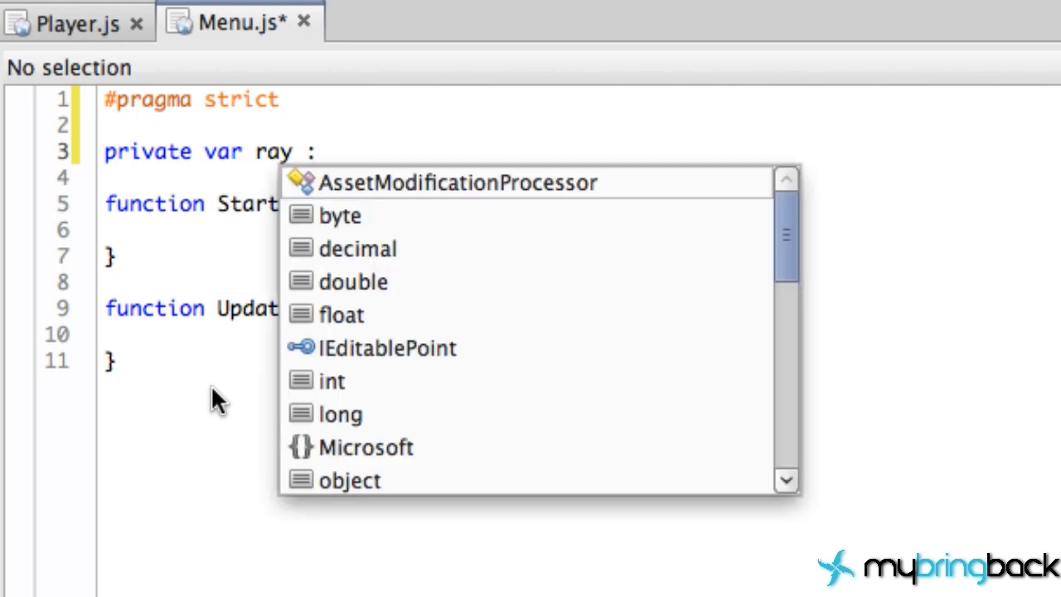
type("Ray;")
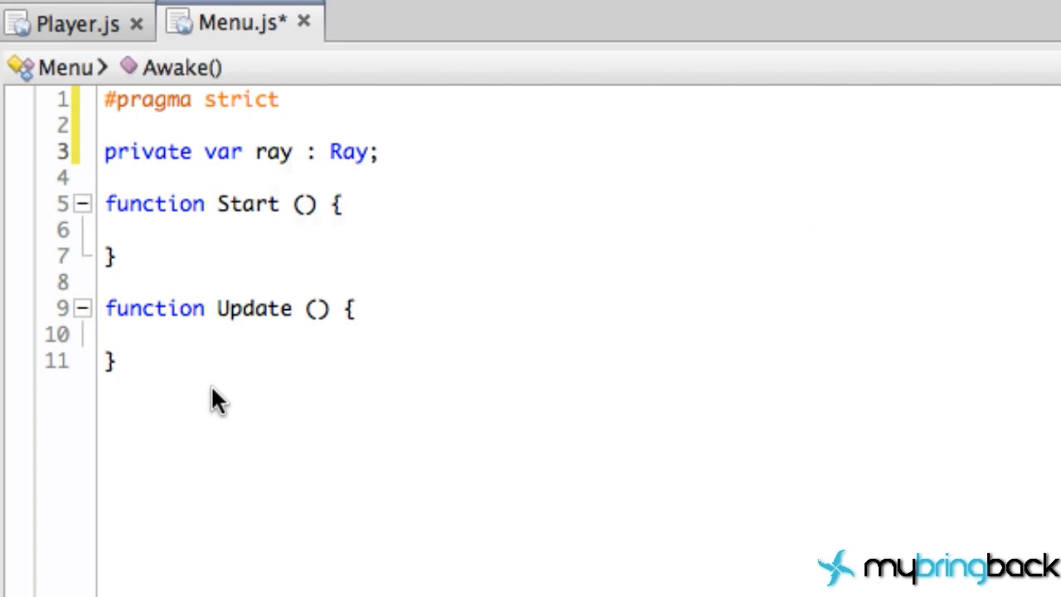
mouse_move(312, 159)
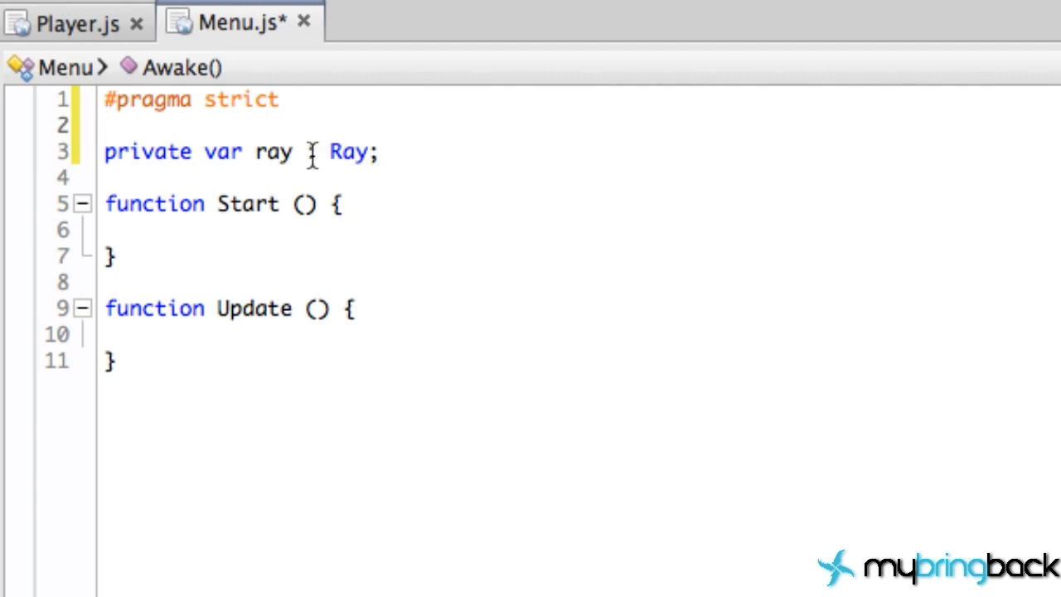
type(":")
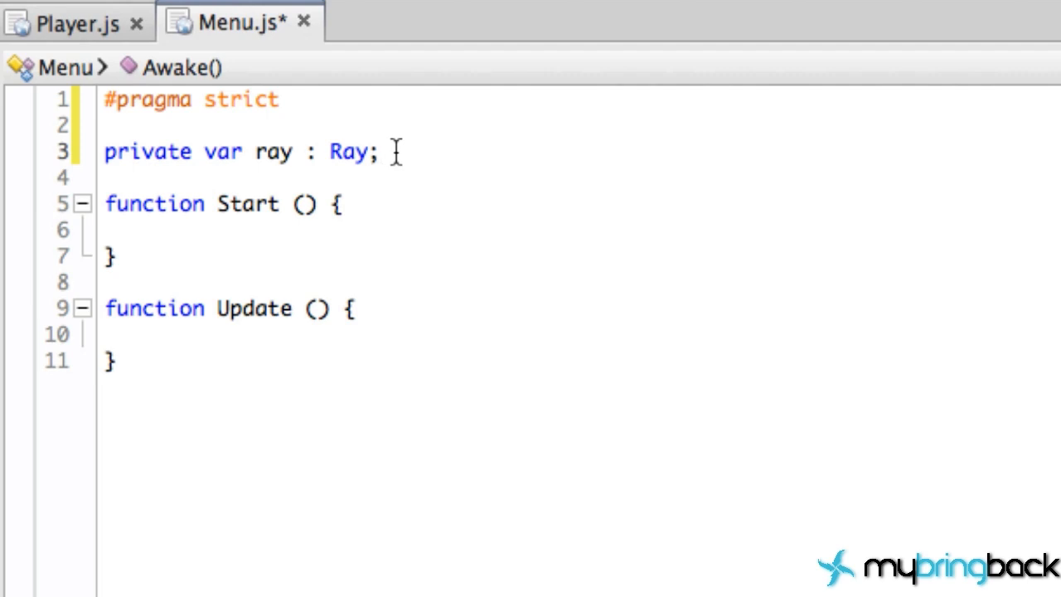
mouse_move(334, 169)
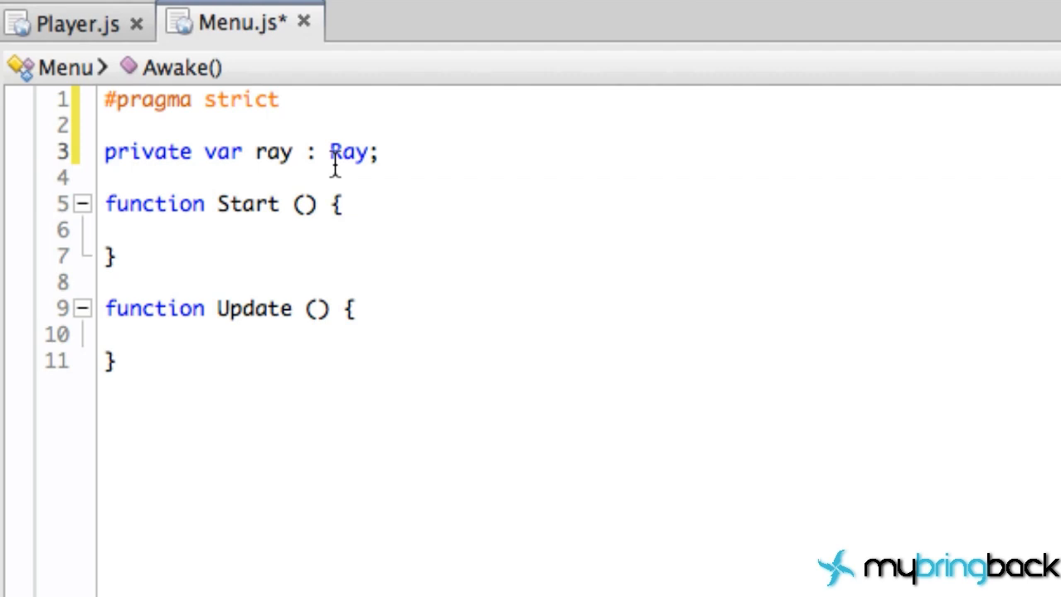
double_click(348, 153)
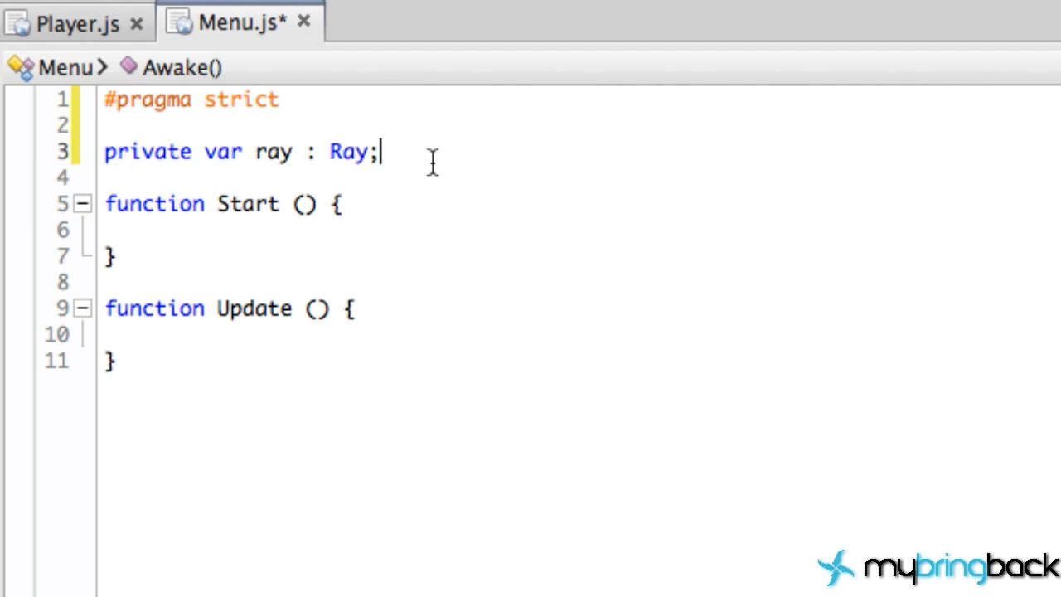
mouse_move(468, 151)
type("pri")
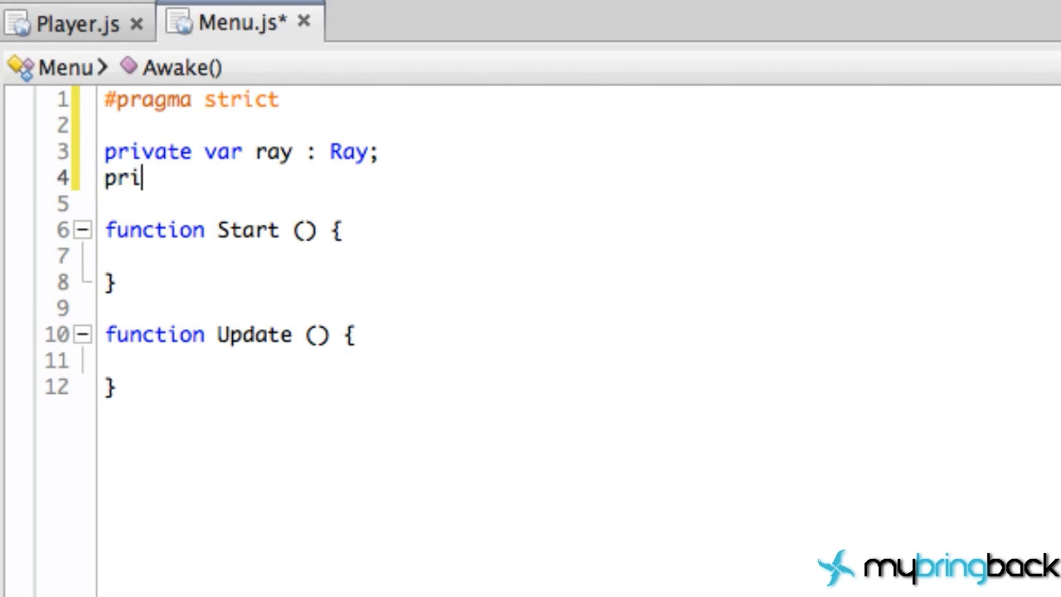
Step: Write 'private var hit : RaycastHit;' on the line after the ray declaration
type("vate var")
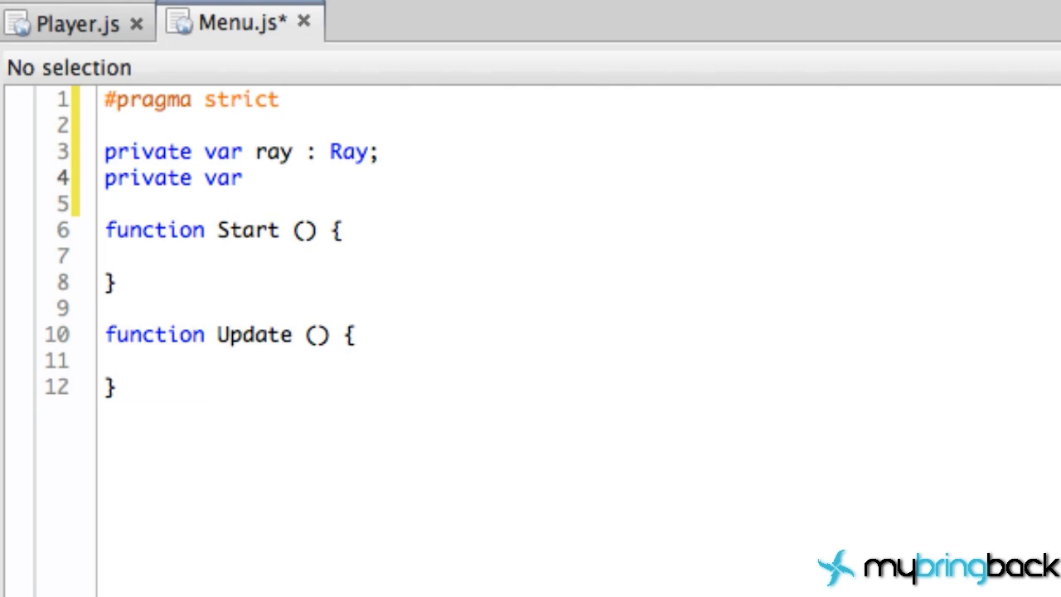
type("ray")
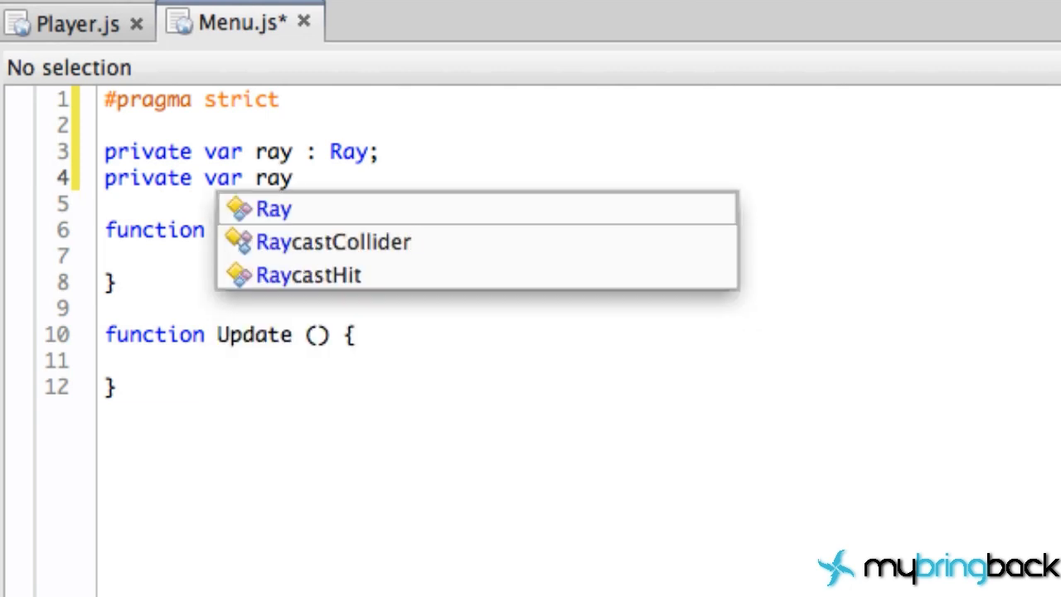
type("hit :")
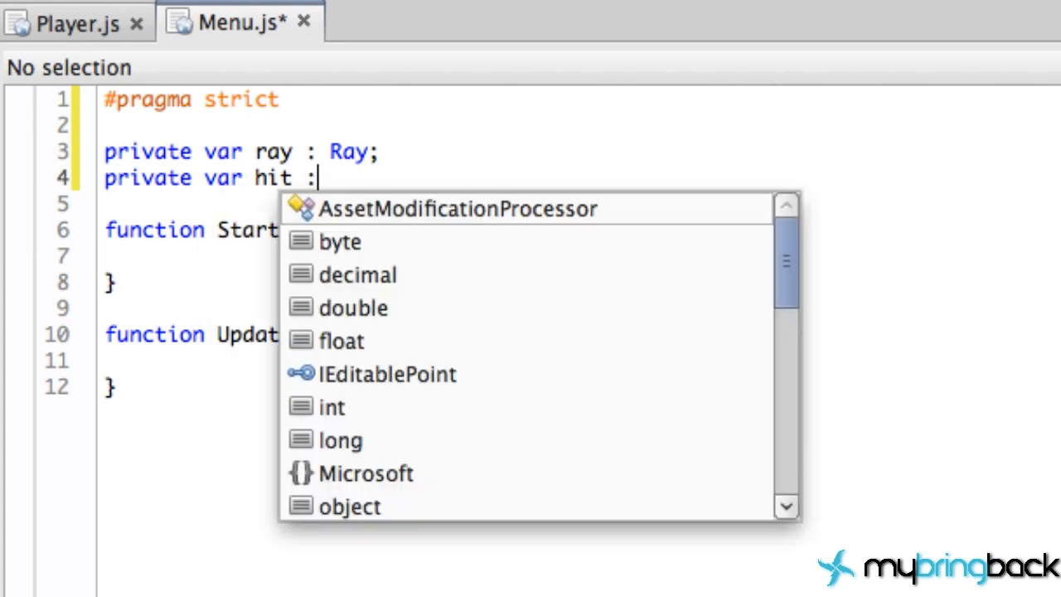
type("Ra")
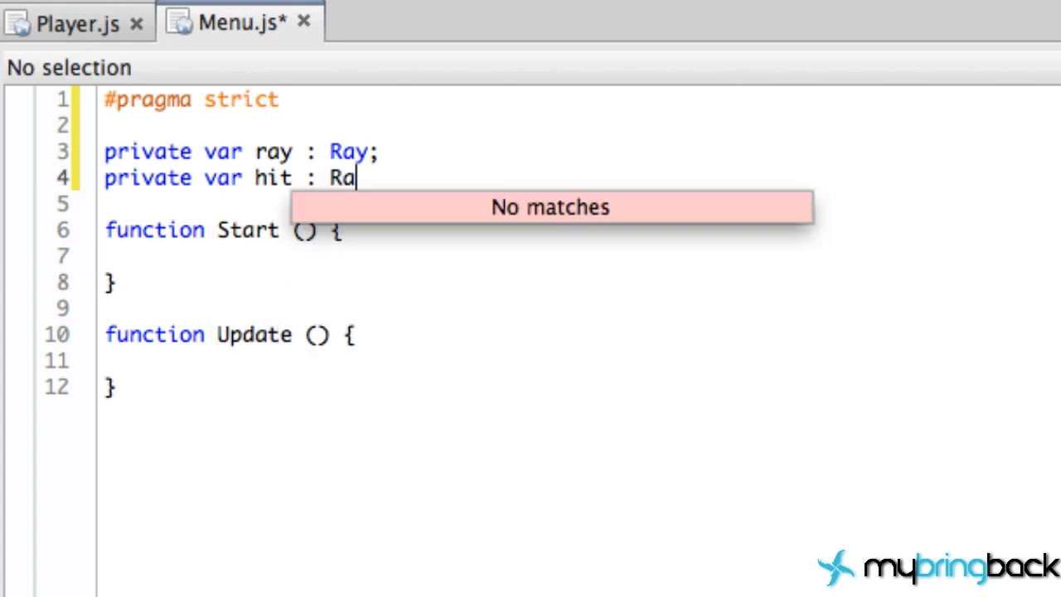
type("ycas")
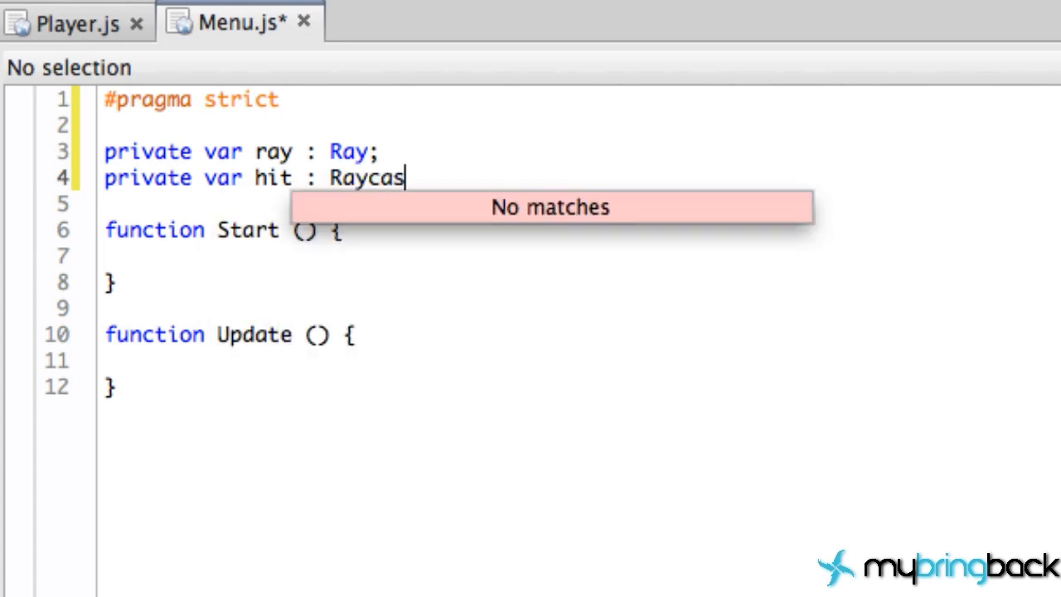
type("tHit")
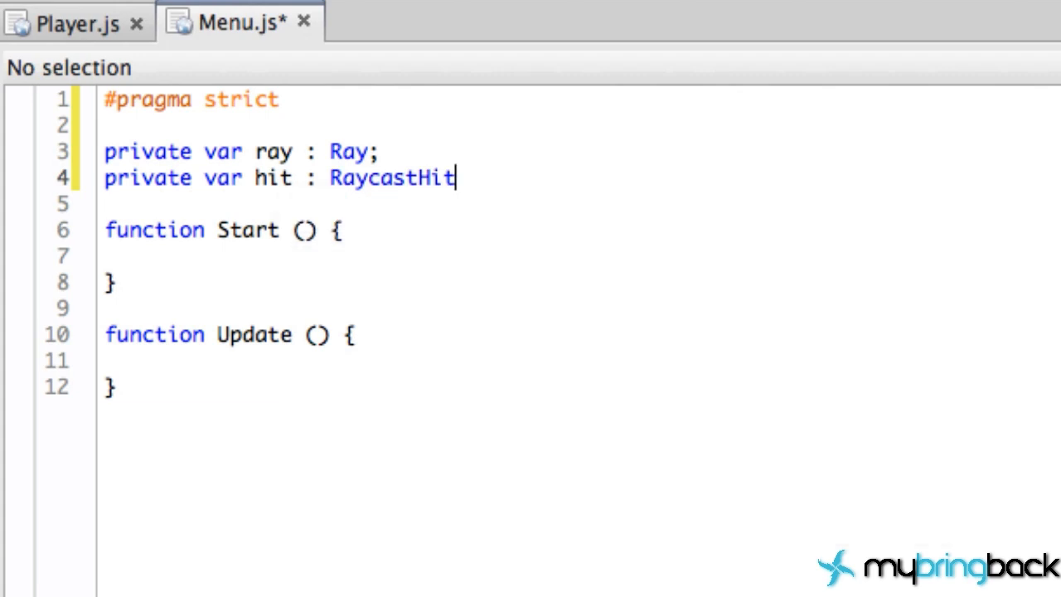
type(";")
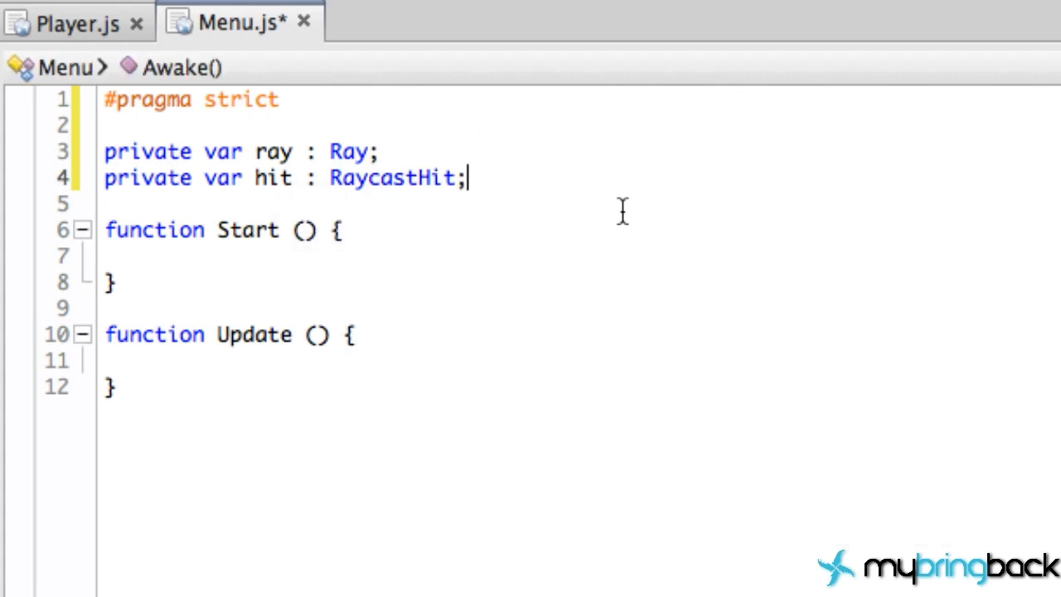
mouse_move(354, 274)
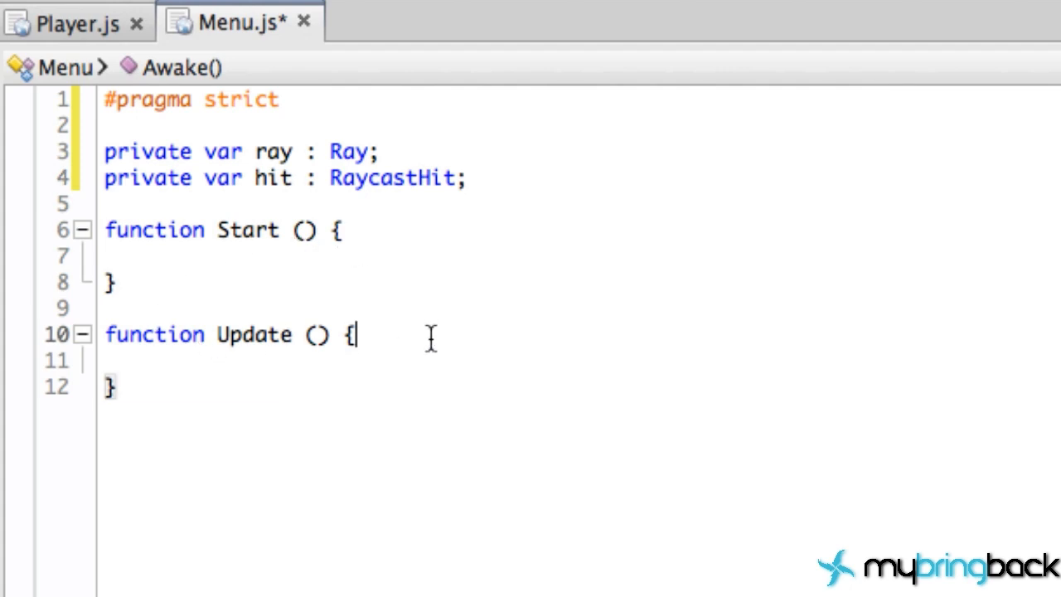
Step: Begin an if on Input.GetMouseButtonDown(0) inside the Update function
key("enter")
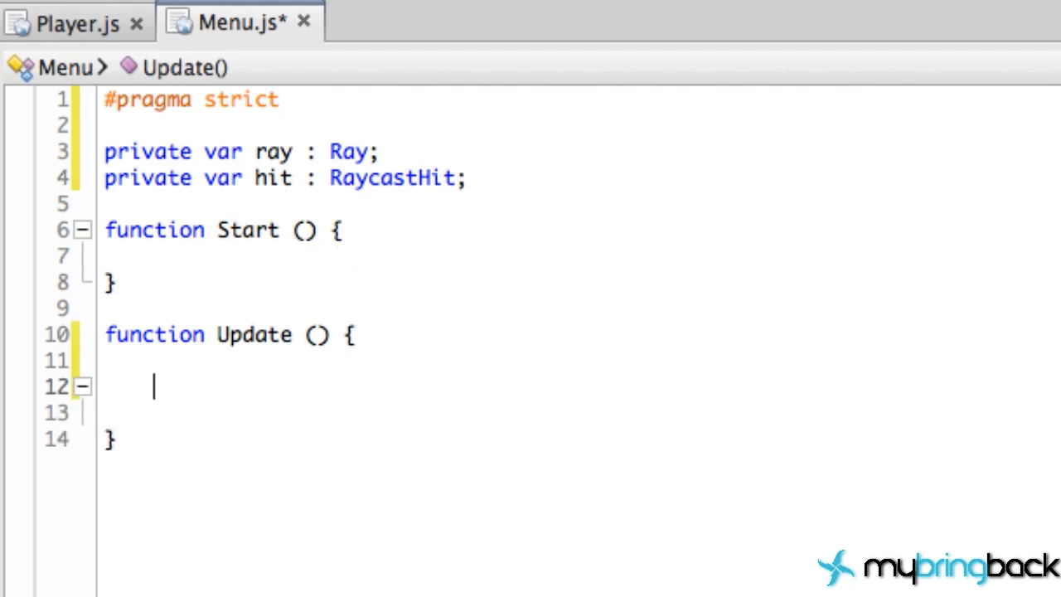
type("if(")
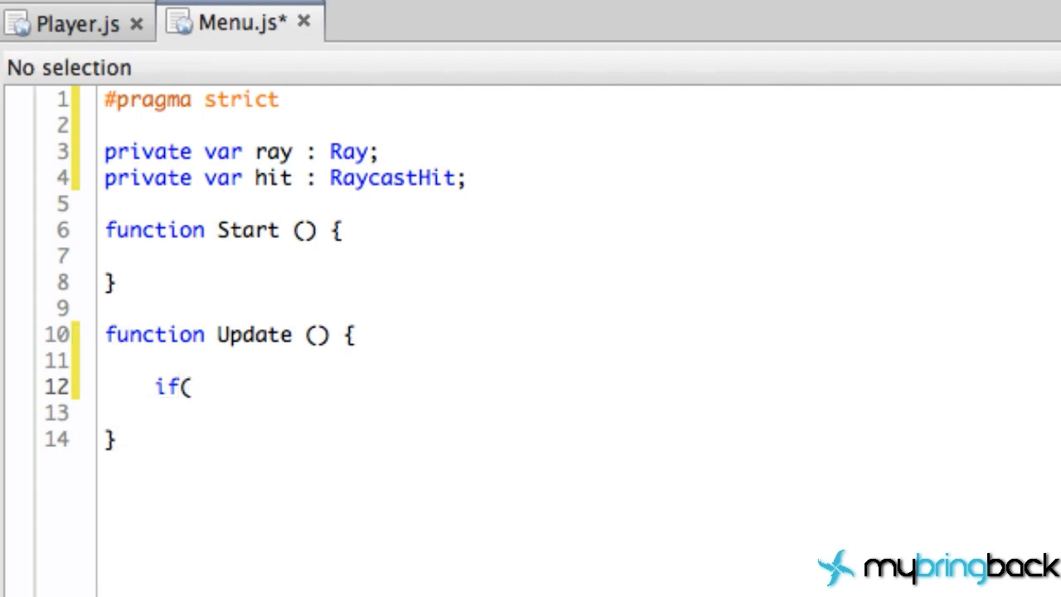
type("Input.")
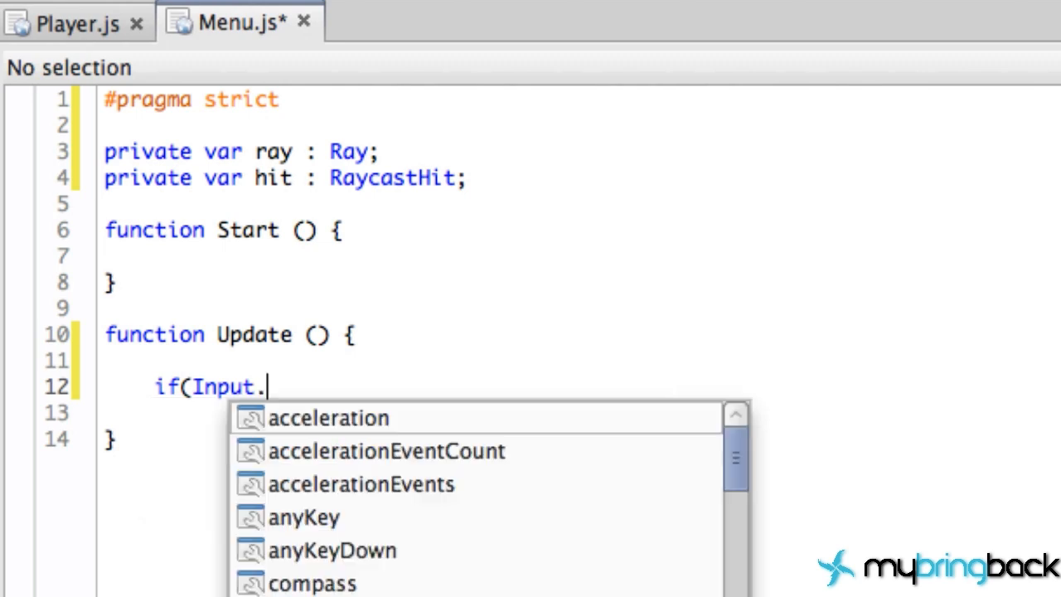
type("mo")
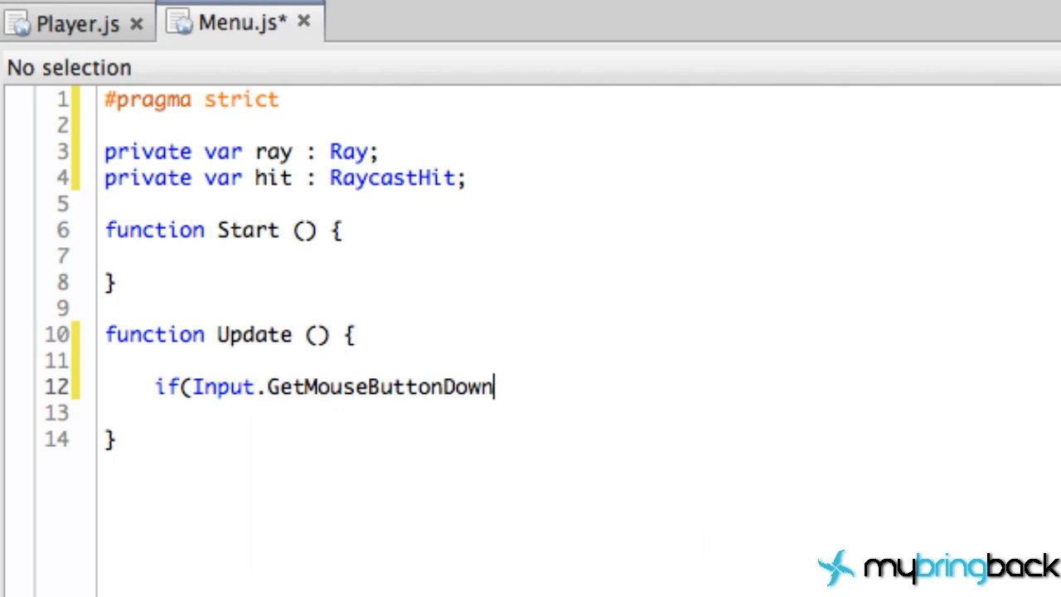
type("()")
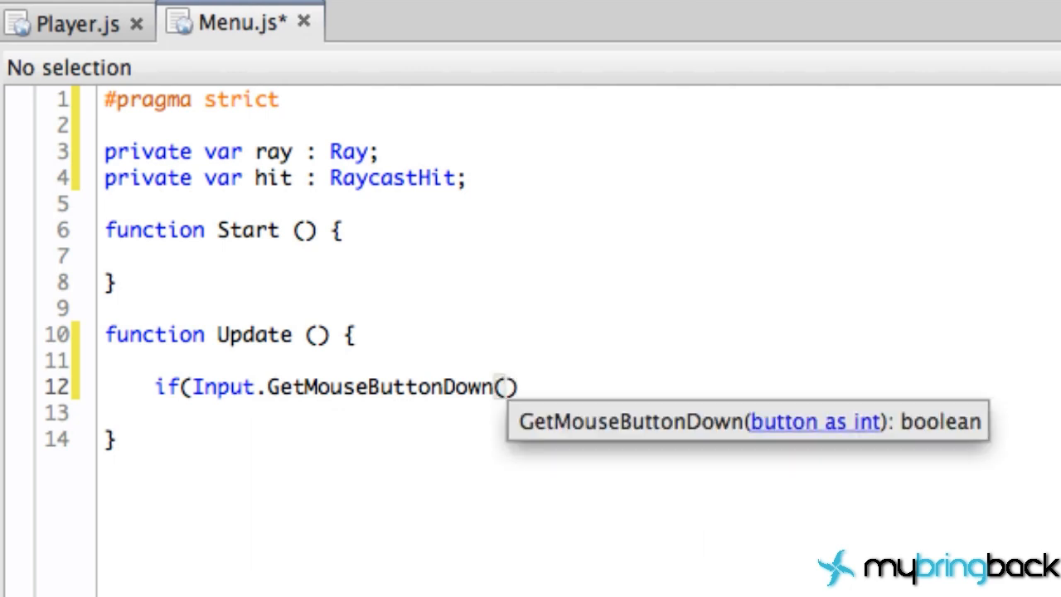
type(")")
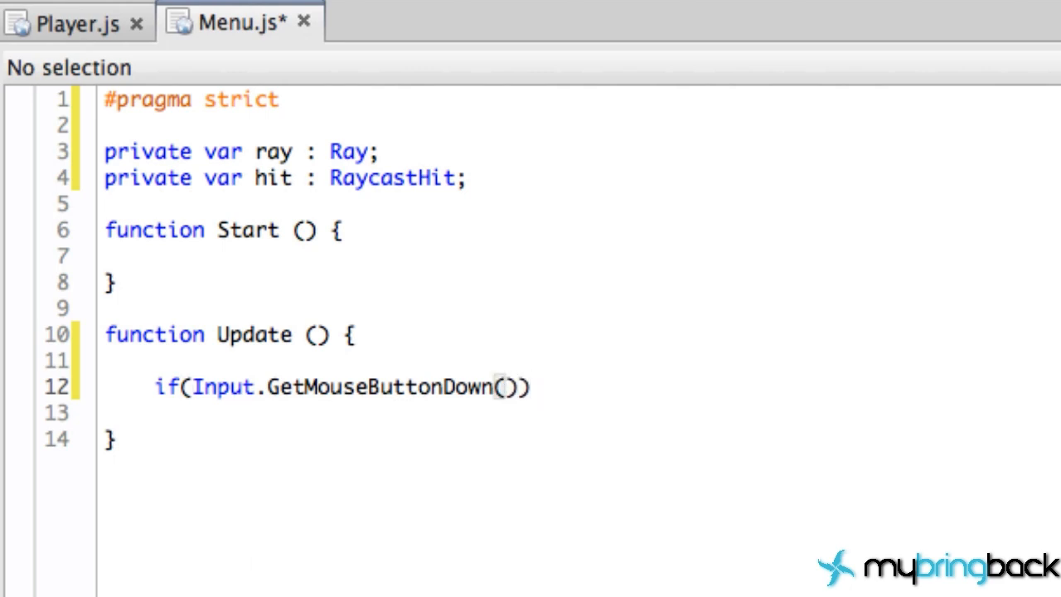
type("0")
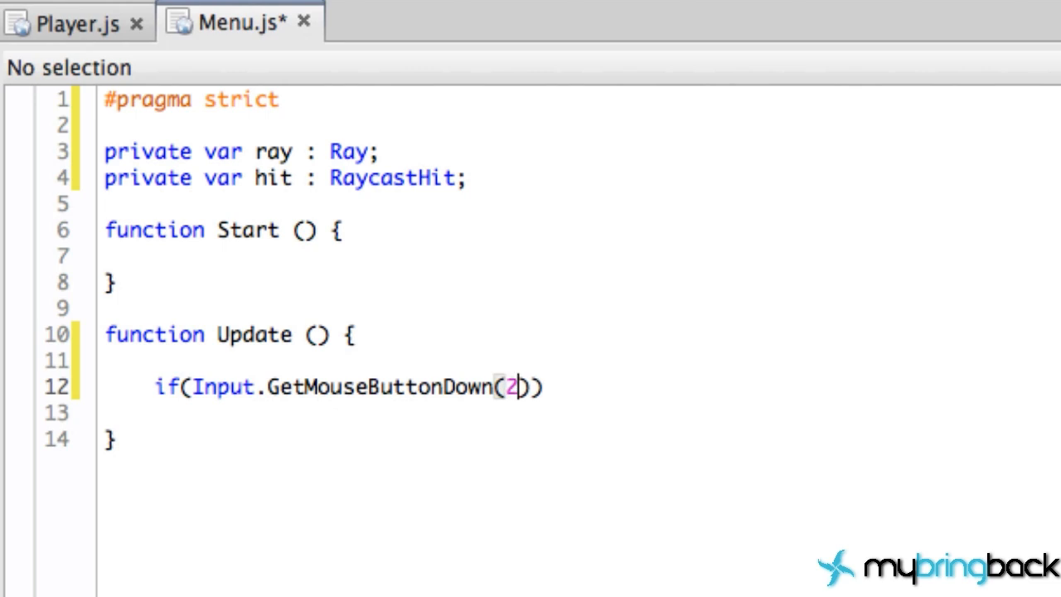
type("0")
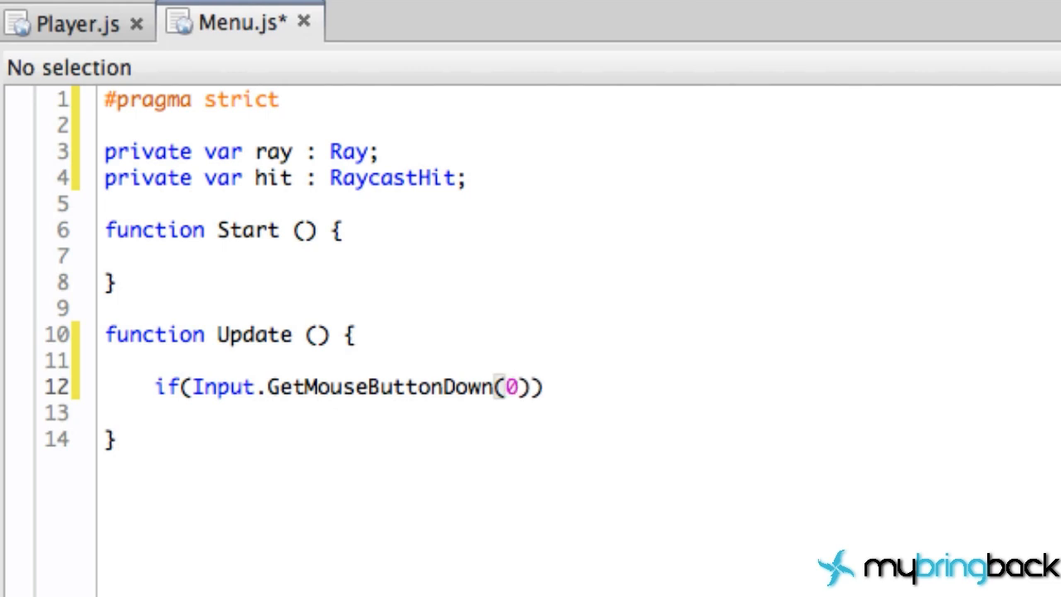
Step: Try button numbers 1 and 2, restore 0, and start the if statement's body
key("Backspace")
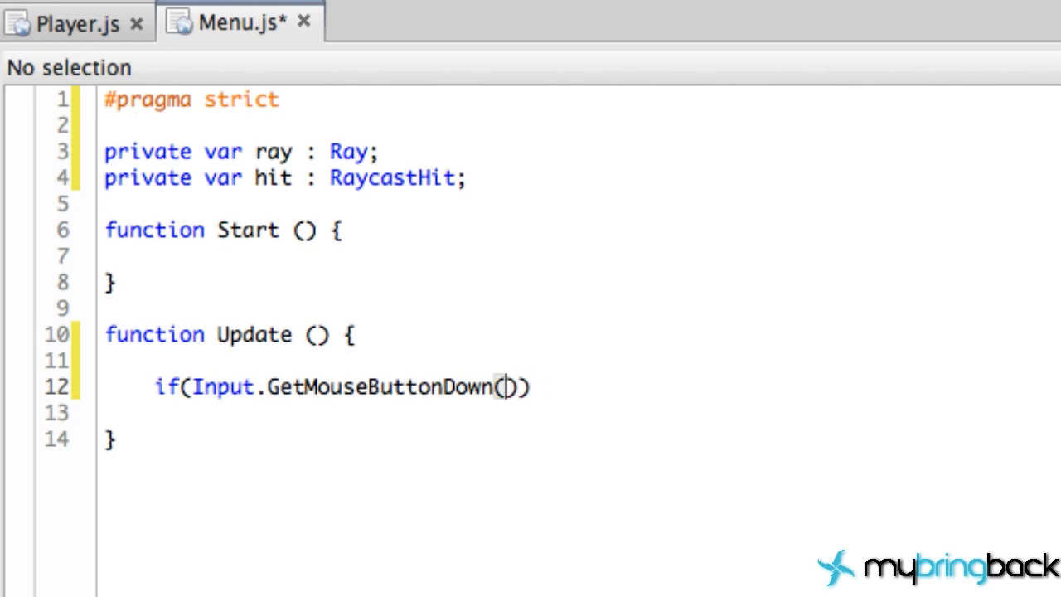
type("1")
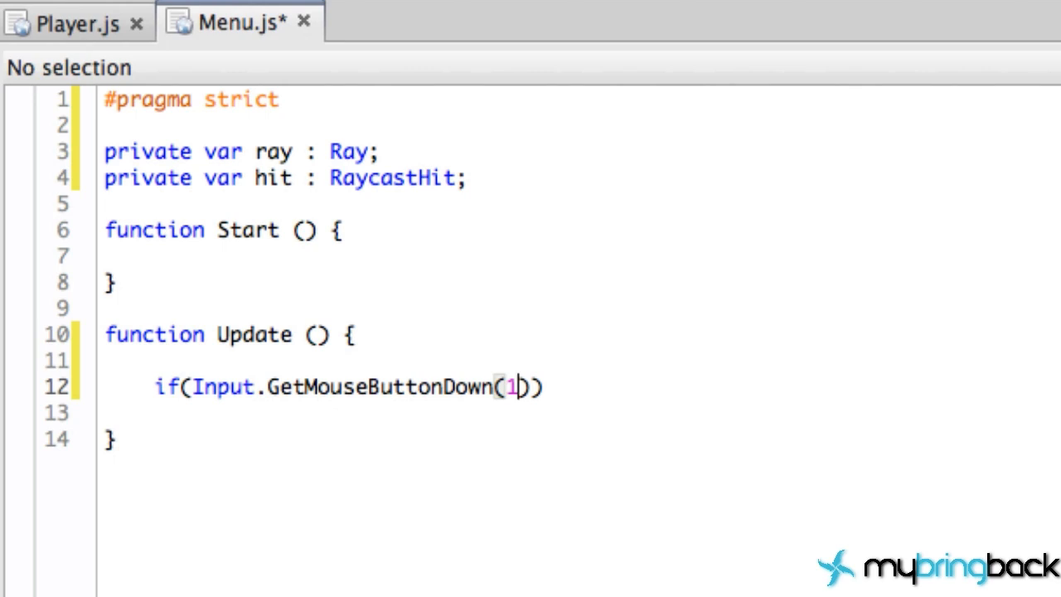
type("2")
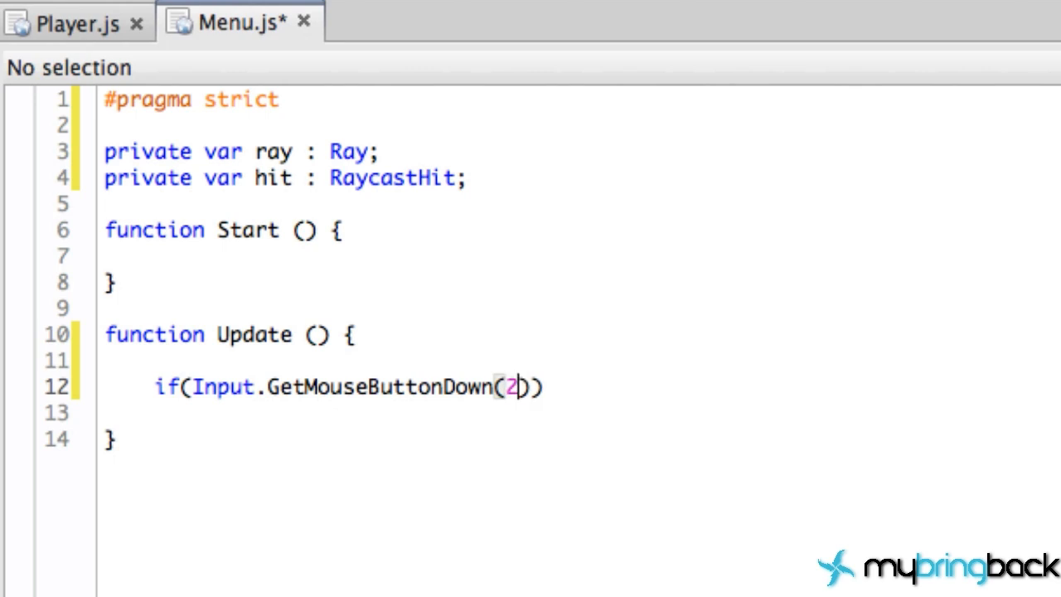
type("0")
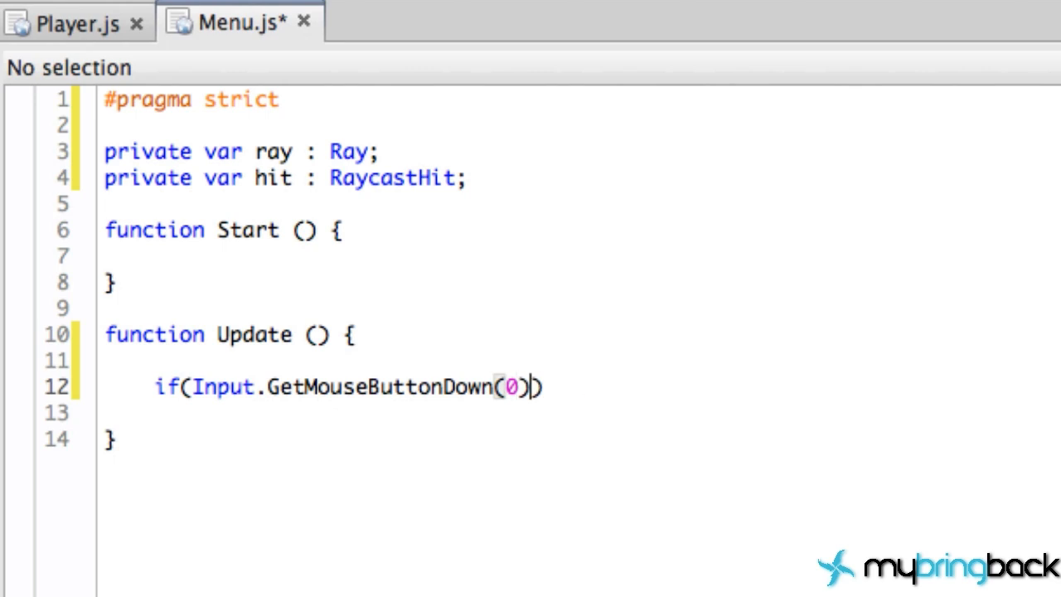
key("enter")
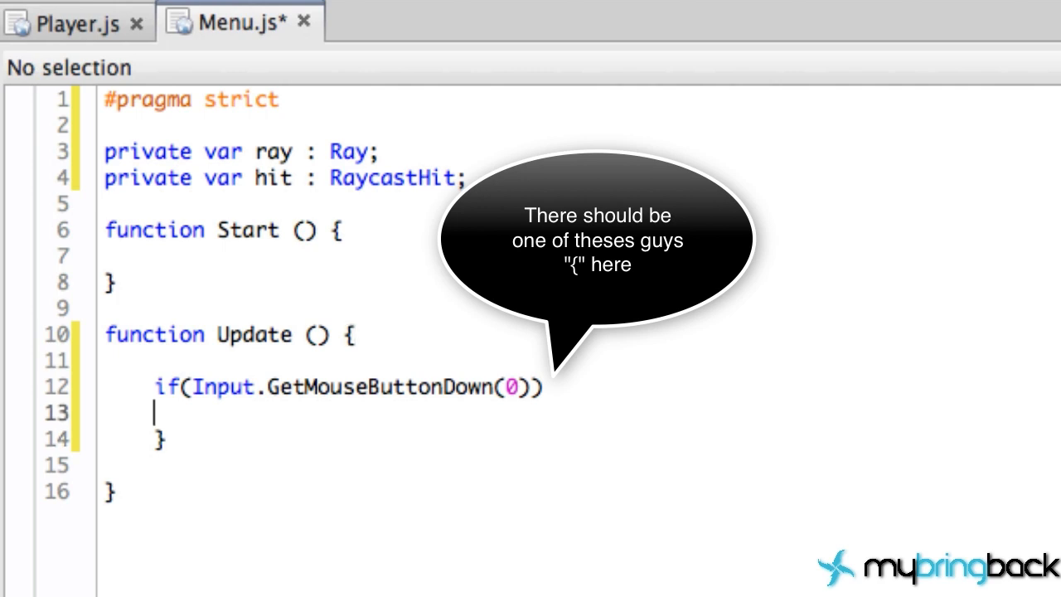
Step: Assign ray = Camera.main.ScreenPointToRay inside the mouse-click block
type("ray =")
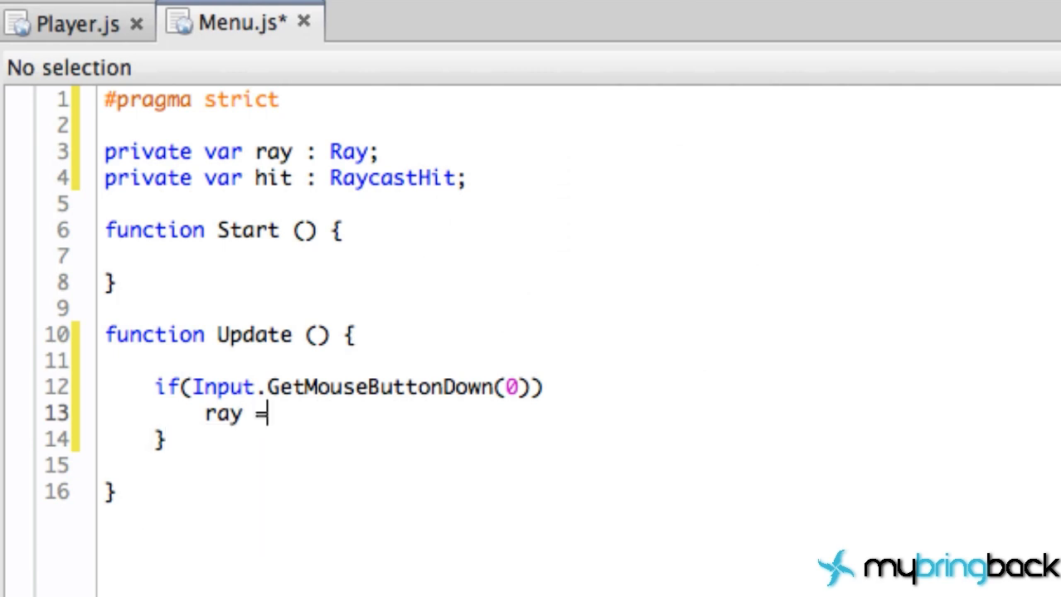
type("C")
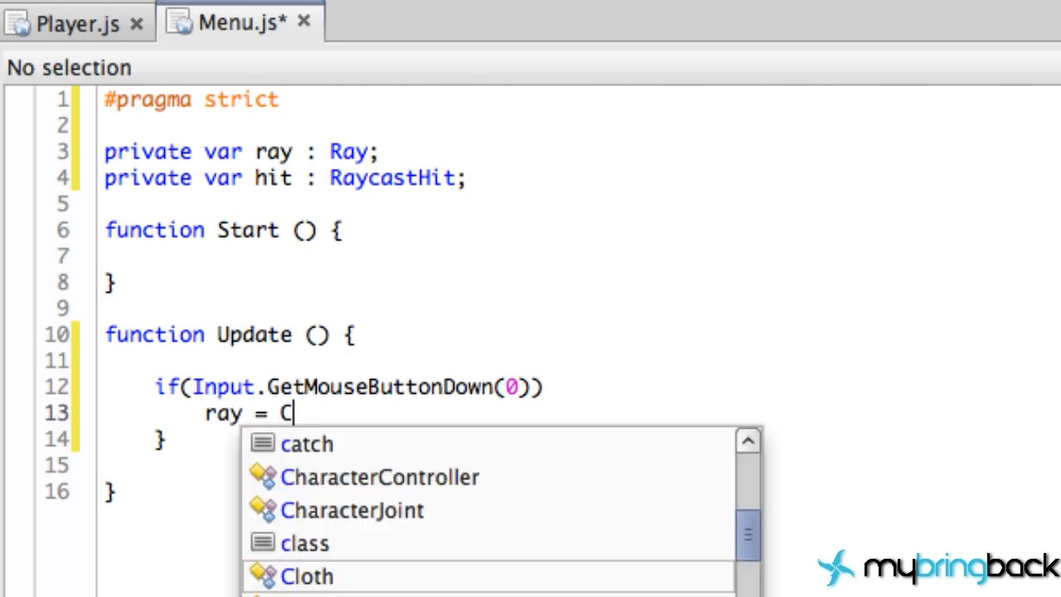
type("amer")
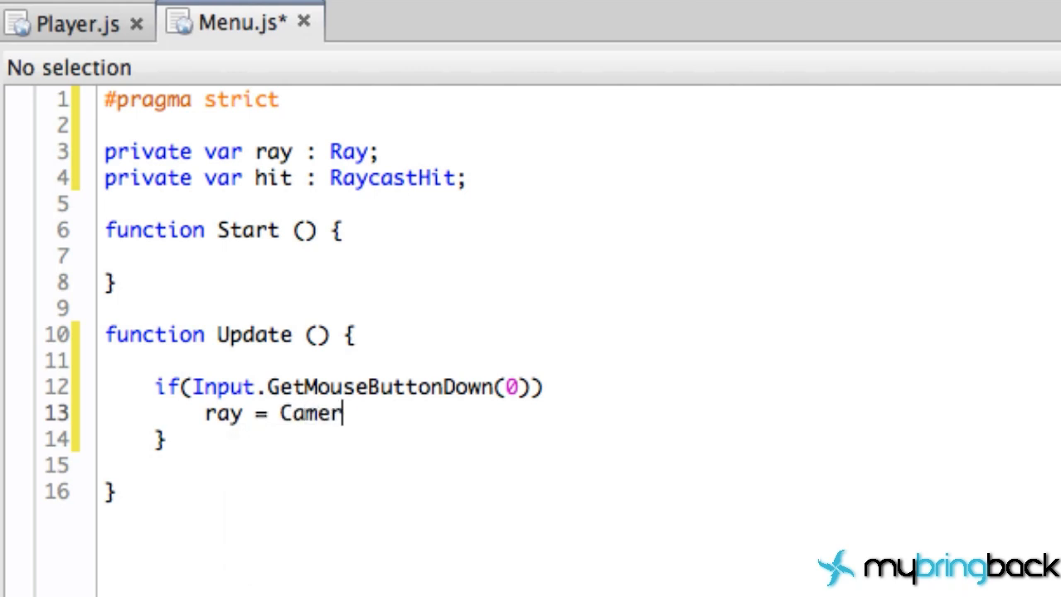
type(".main")
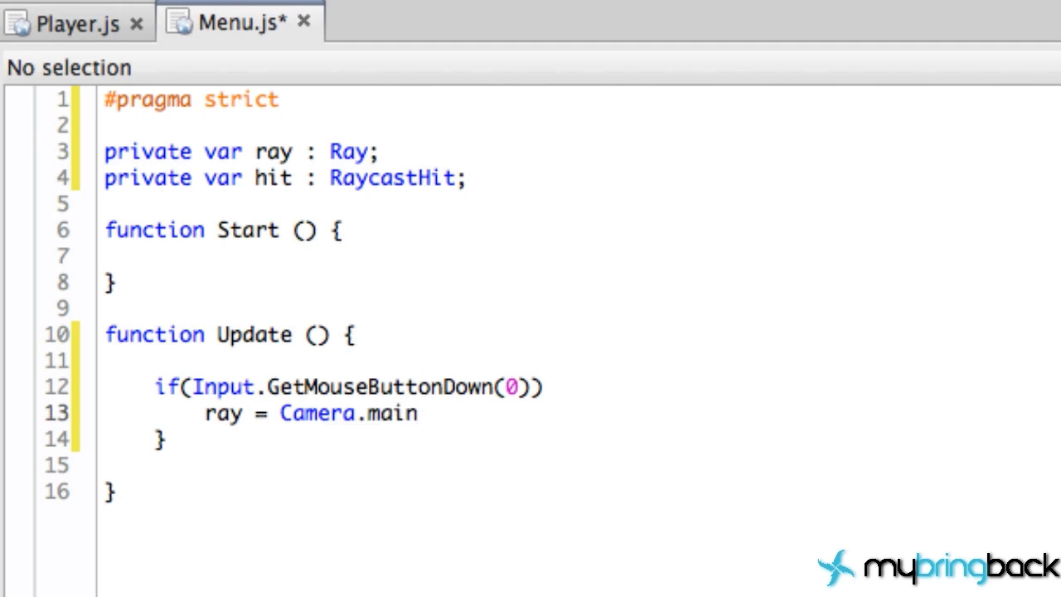
type(".")
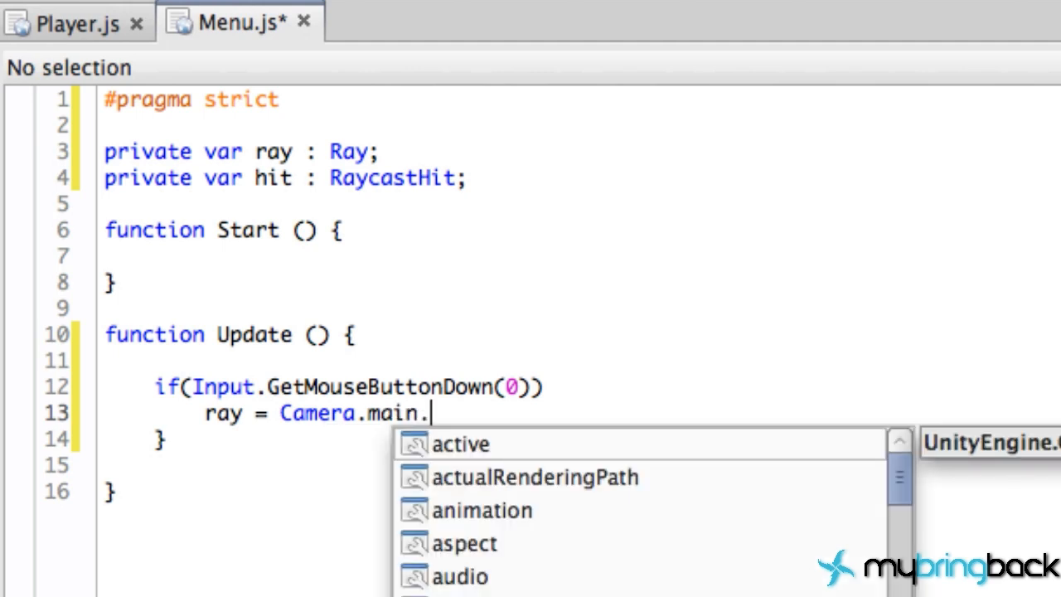
type("ScreenPointToRay")
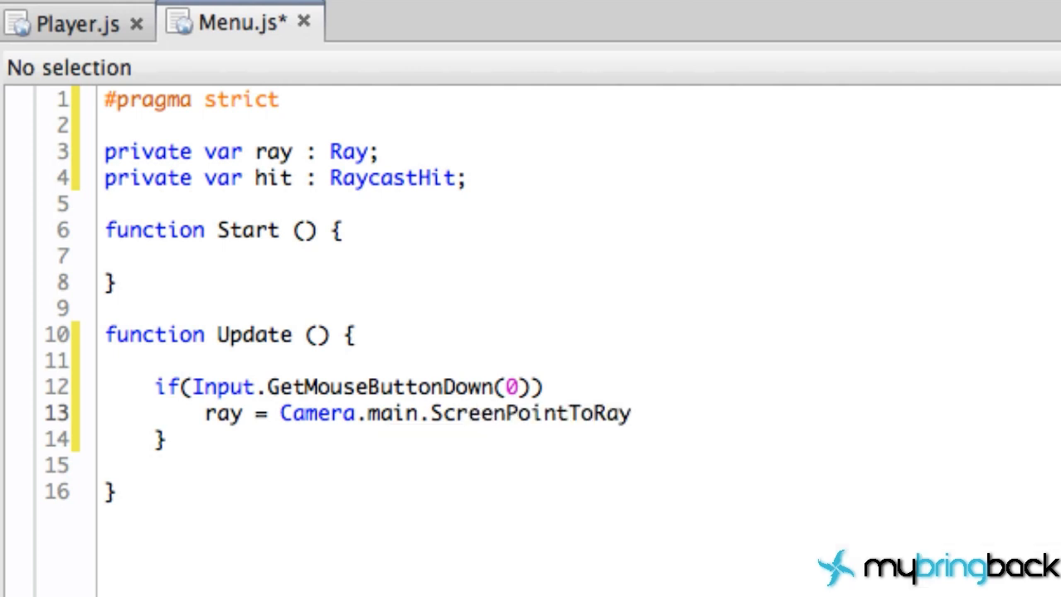
left_click(630, 412)
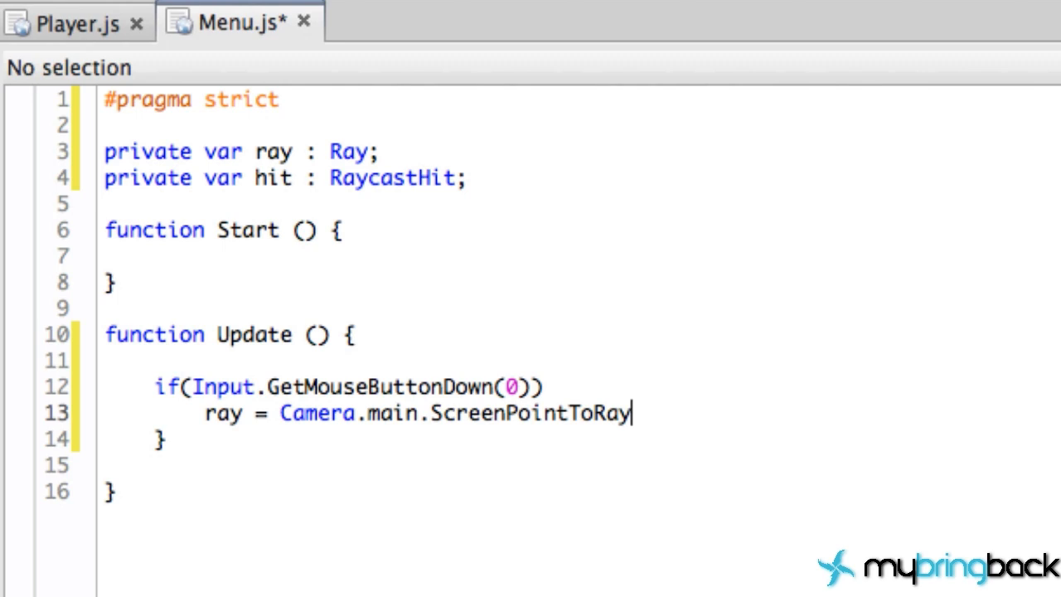
Step: Pass Input.mousePosition as the argument, end the statement, and highlight the argument and ray
type("(")
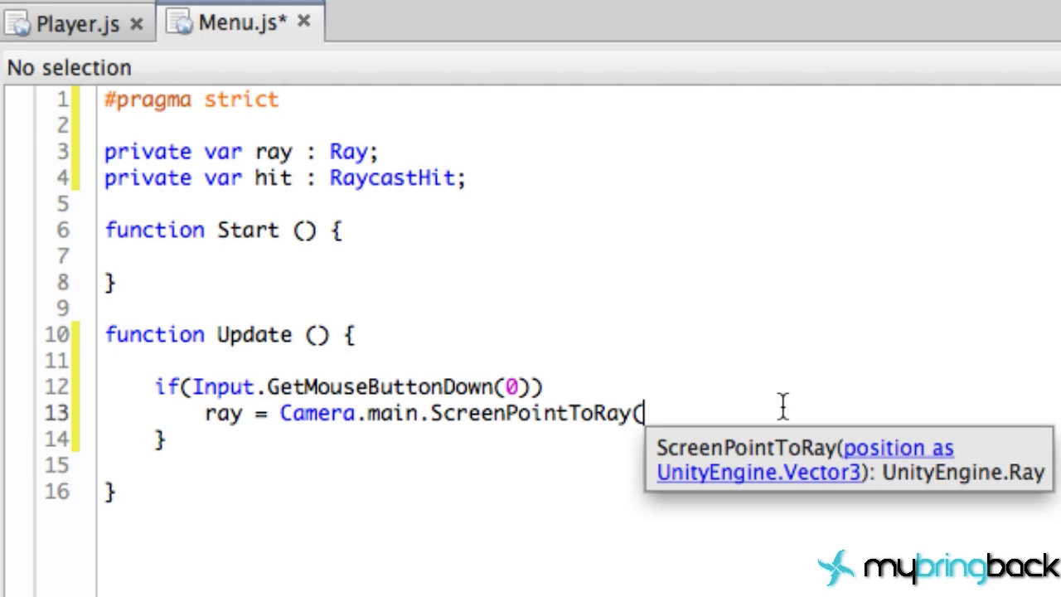
type("Input")
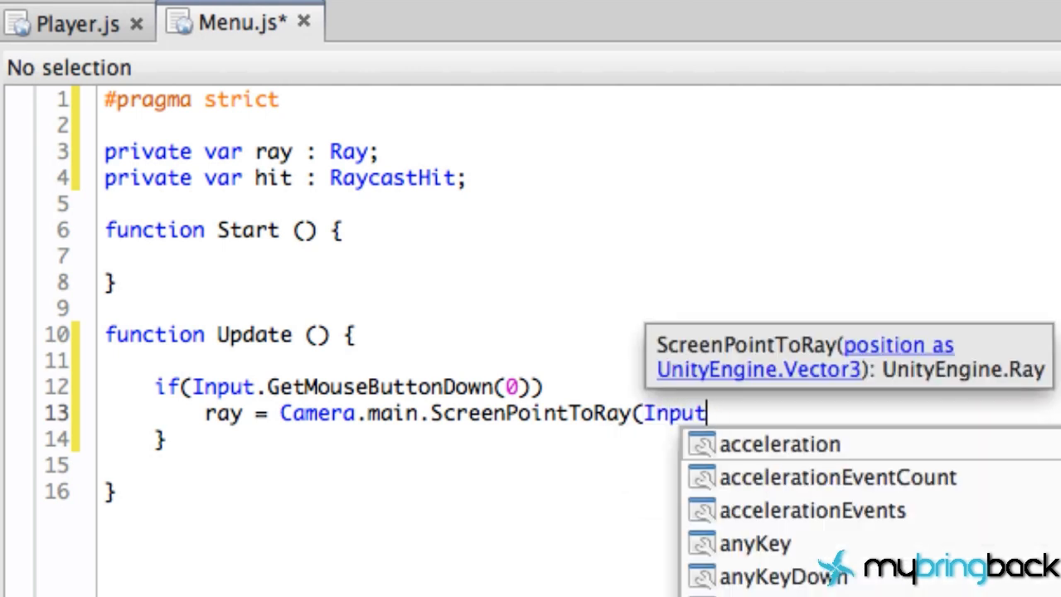
type(".get")
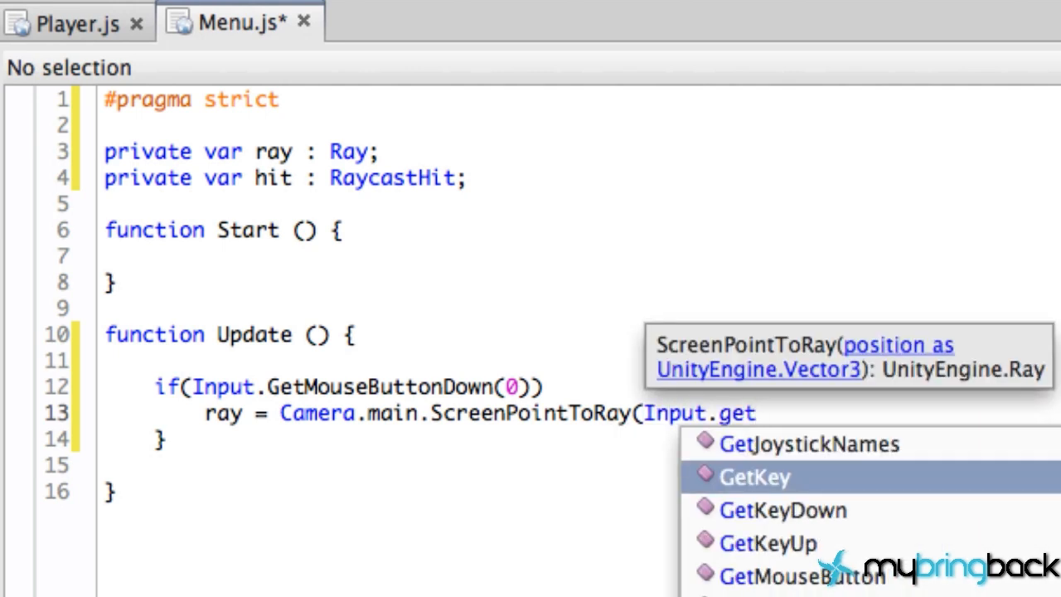
type("mousePosition")
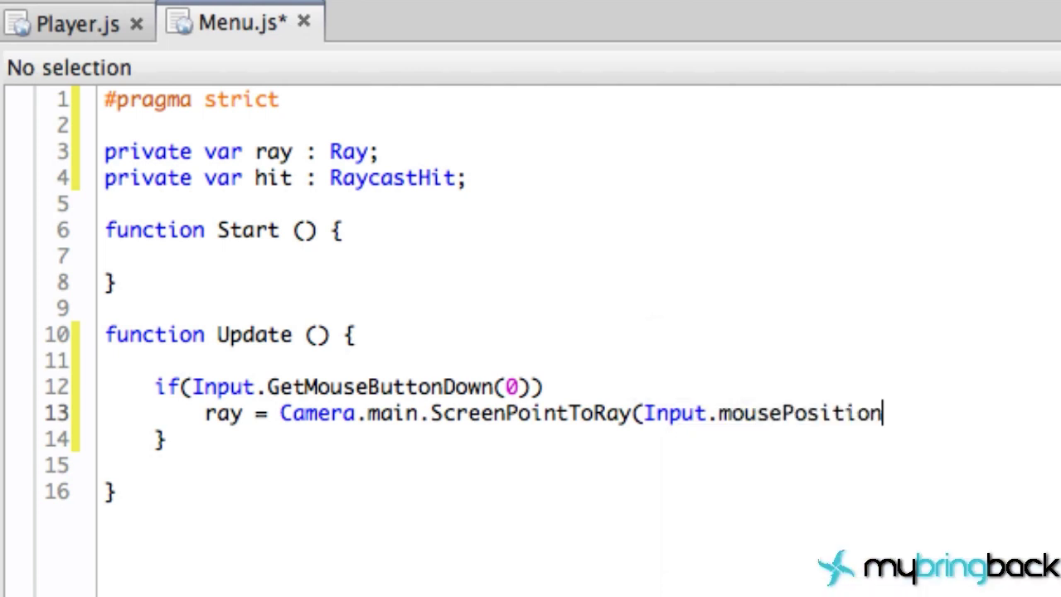
type(");")
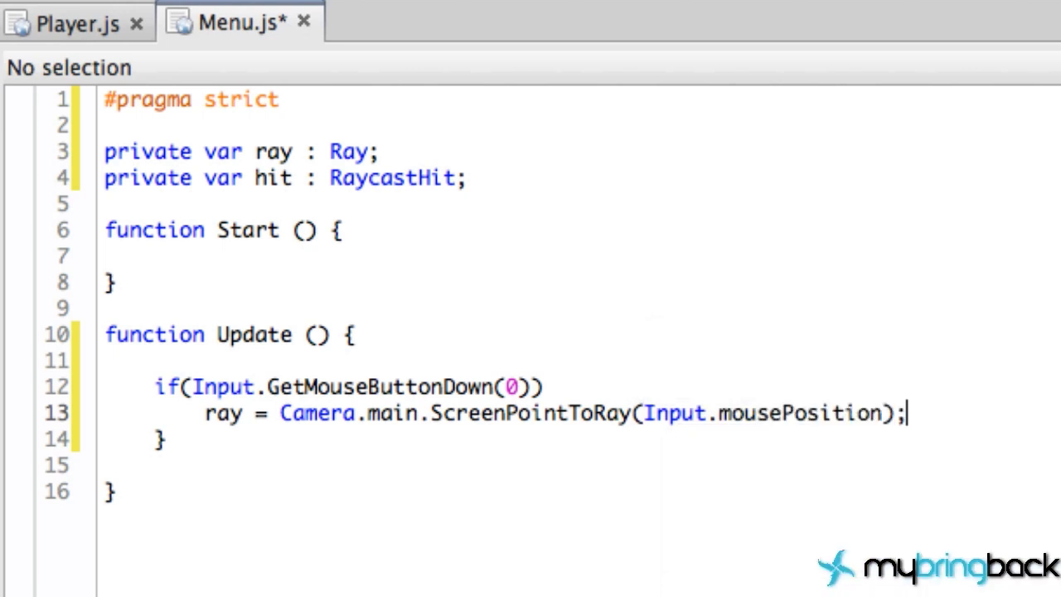
mouse_move(761, 413)
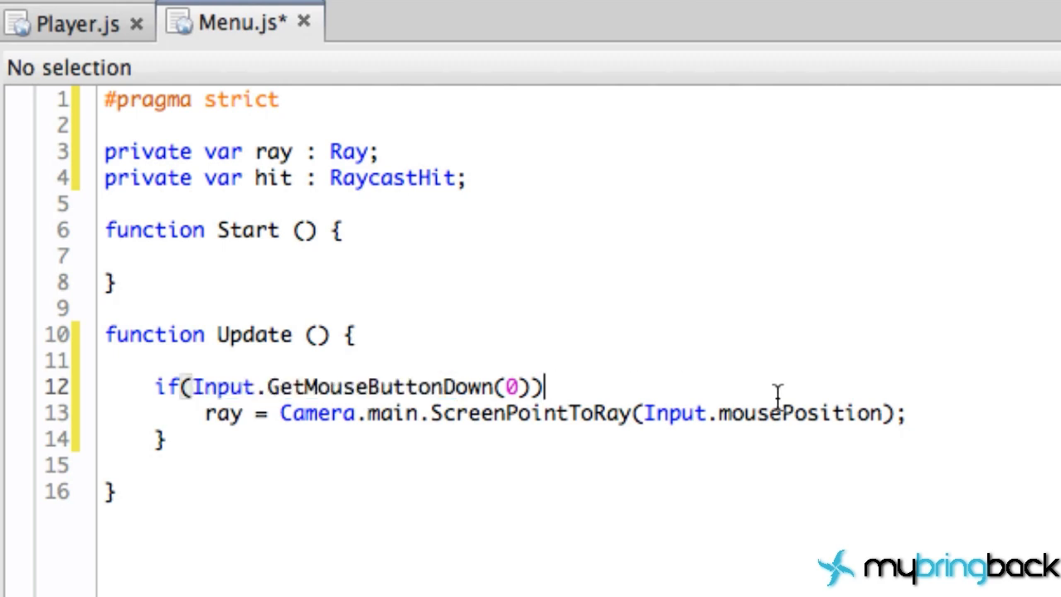
double_click(766, 413)
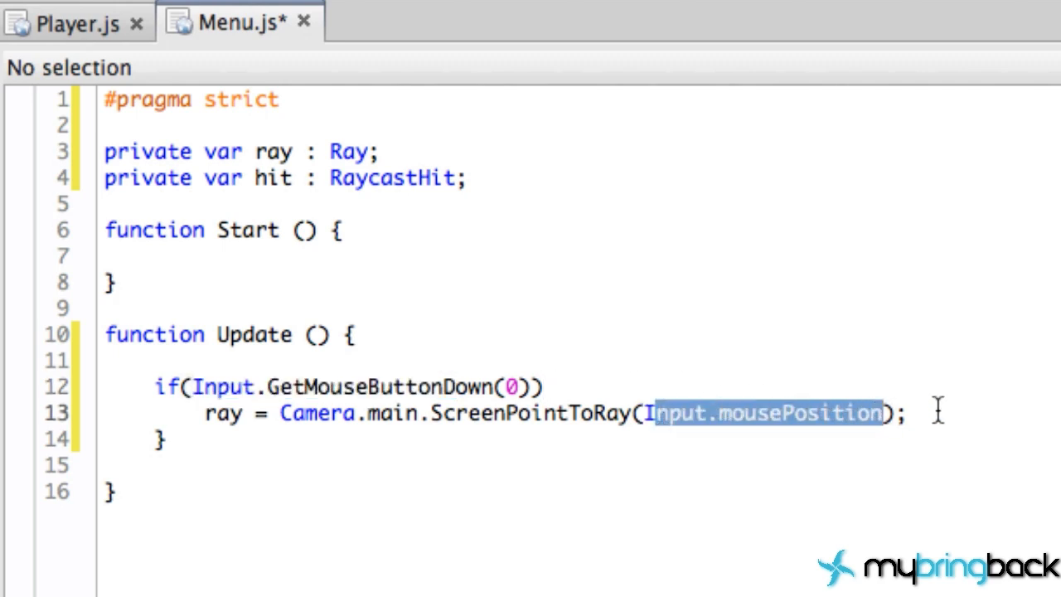
mouse_move(667, 385)
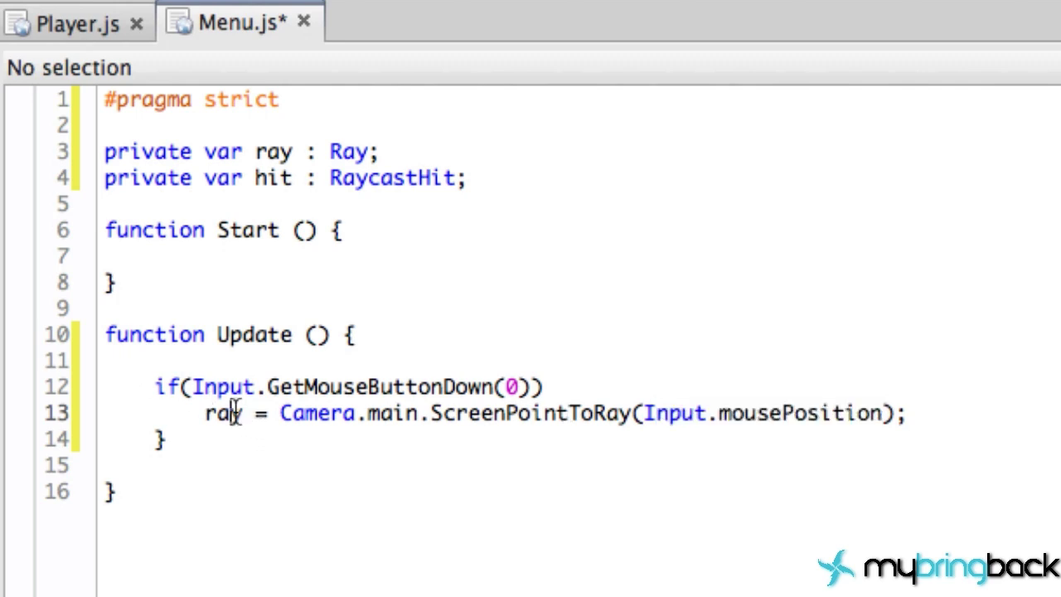
double_click(219, 412)
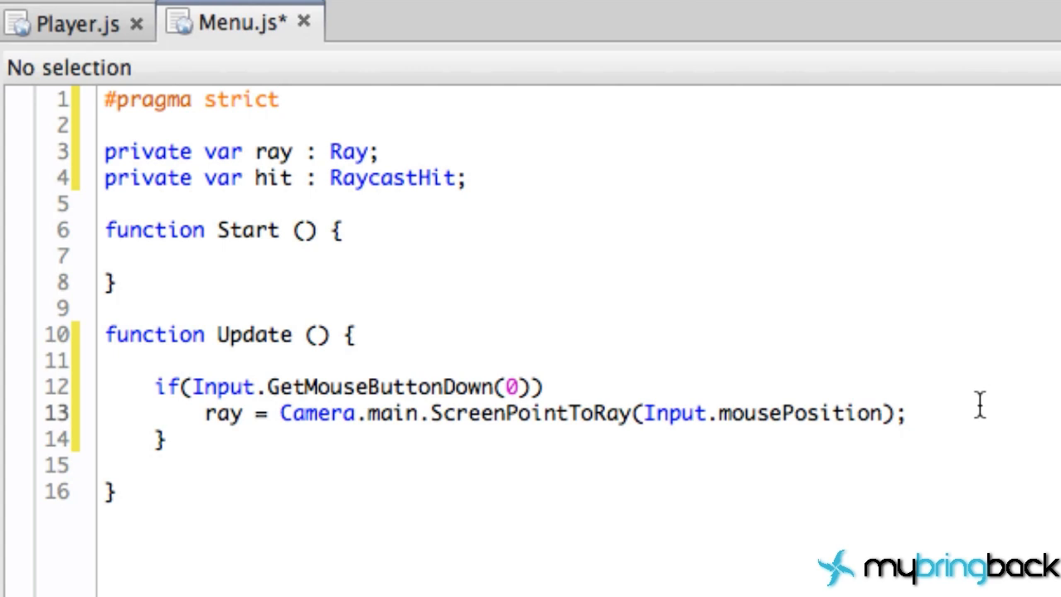
Step: Write if(Physics.Raycast(ray, hit)){ and open its braced block
type("if(")
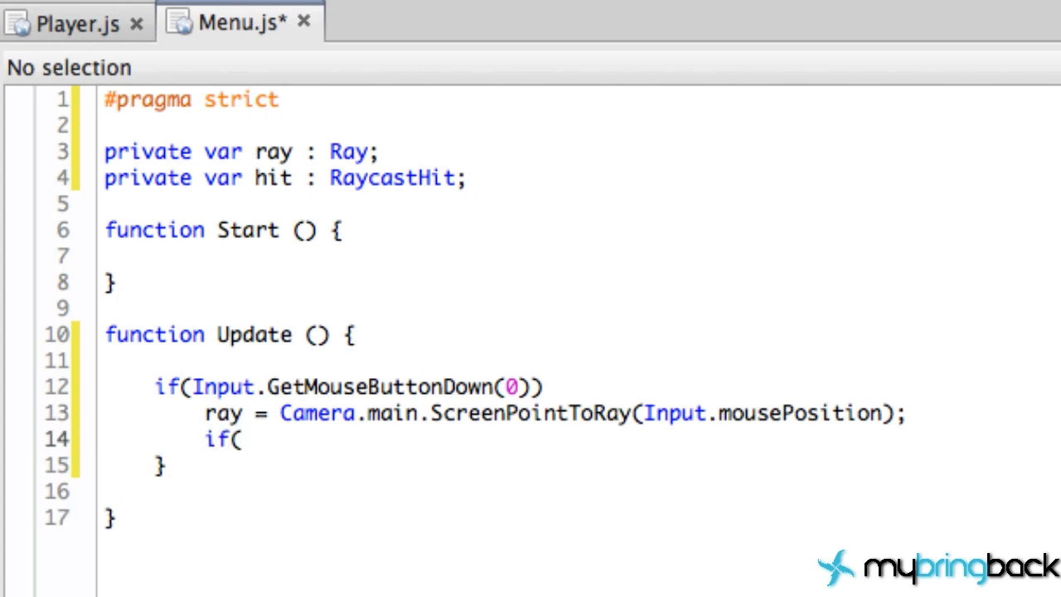
type("Physics")
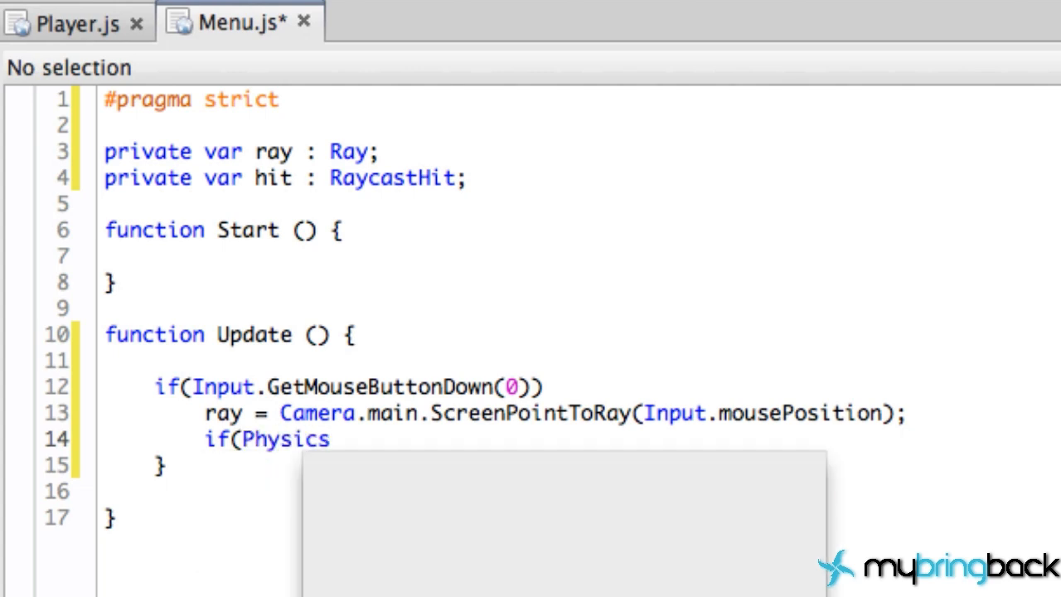
type(".Raycast")
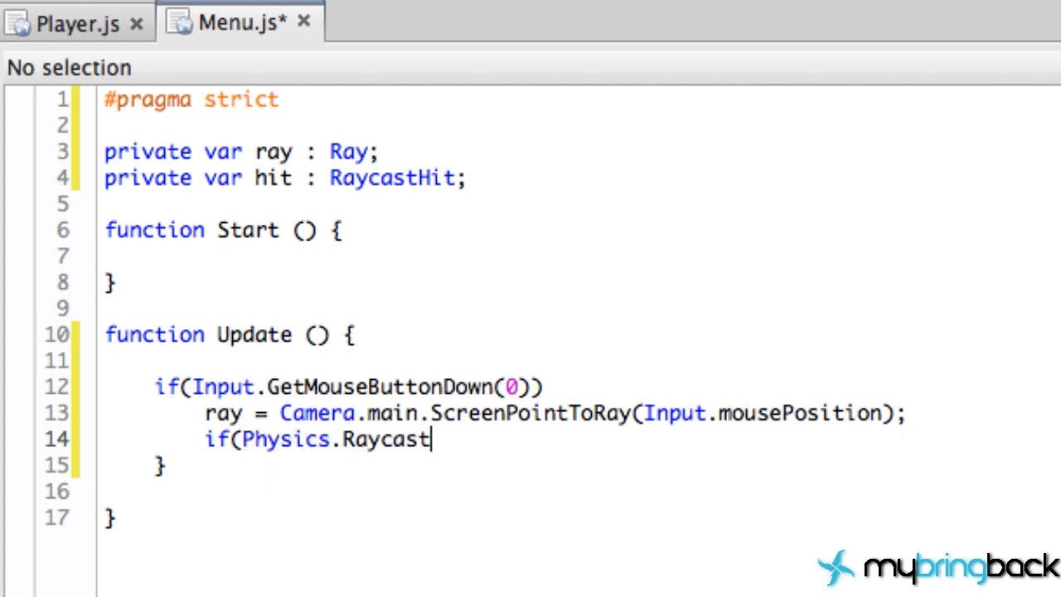
type("(")
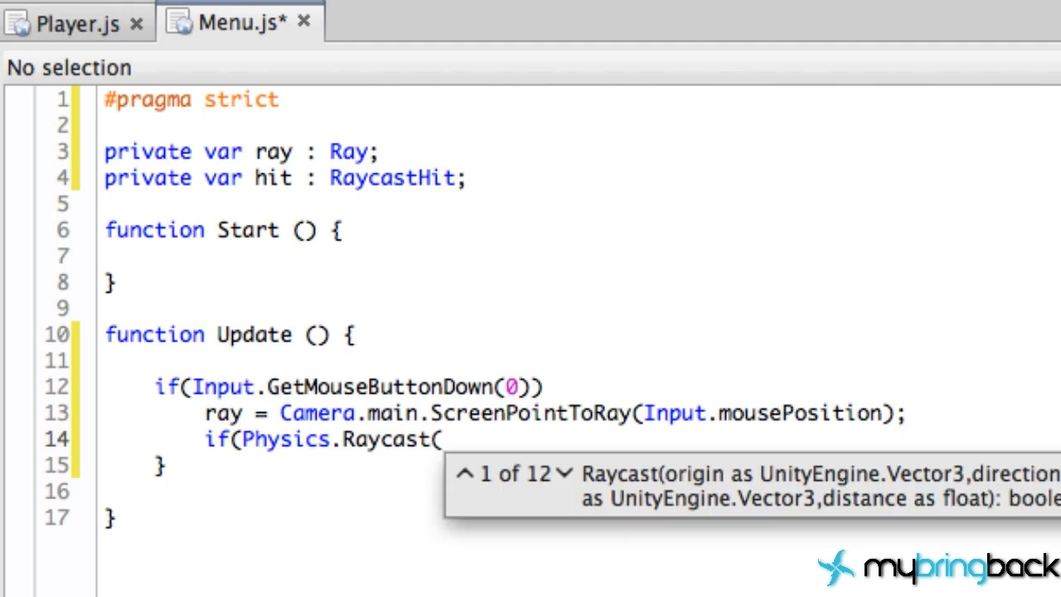
type("ray,")
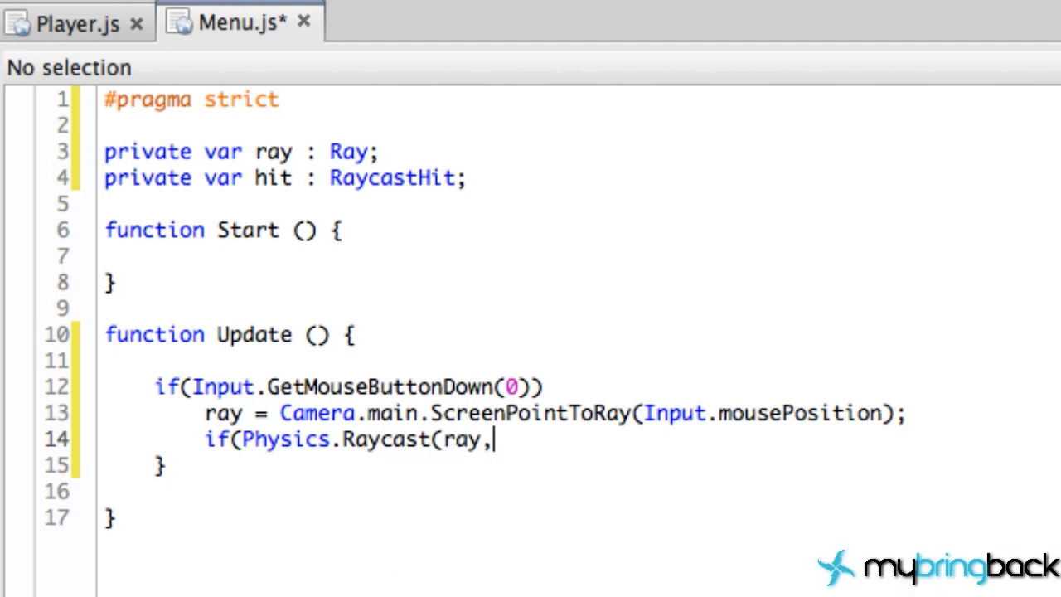
type("hit)")
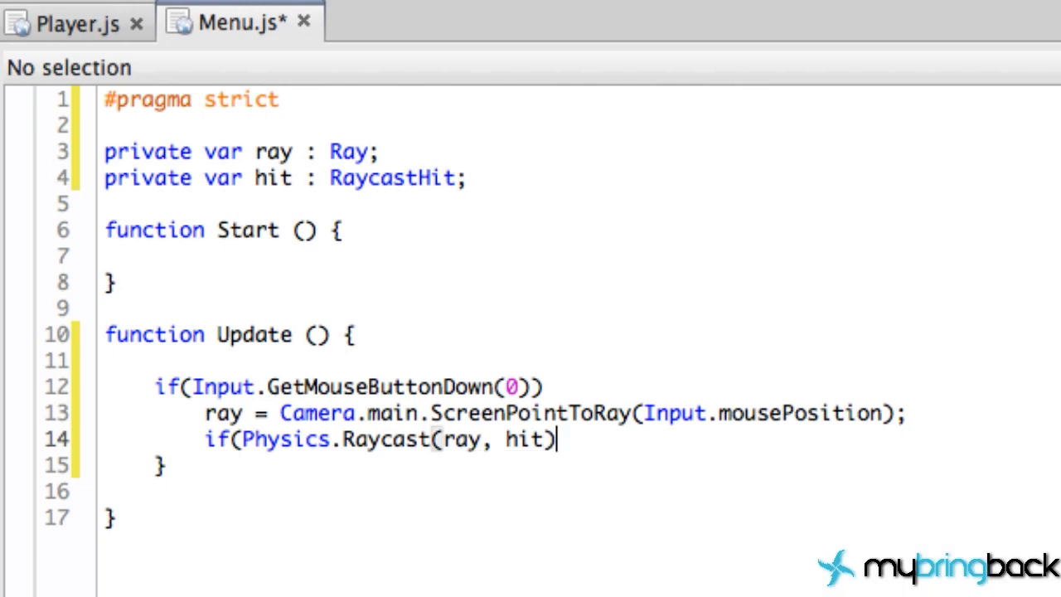
type("){")
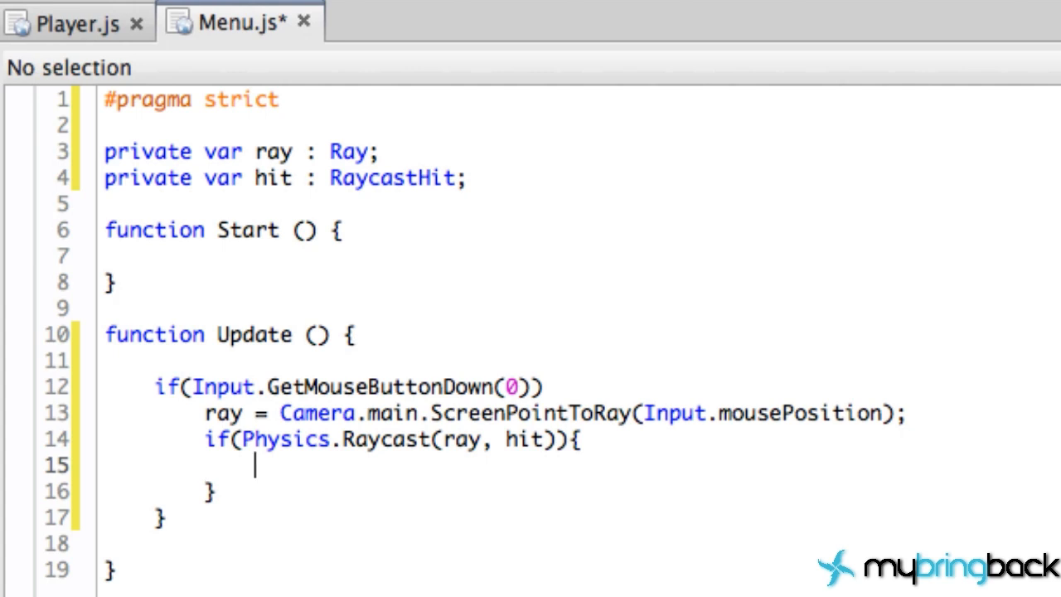
Step: Write if(hit.transform.name == "BrickBreakerOption") inside the raycast block
type("if(")
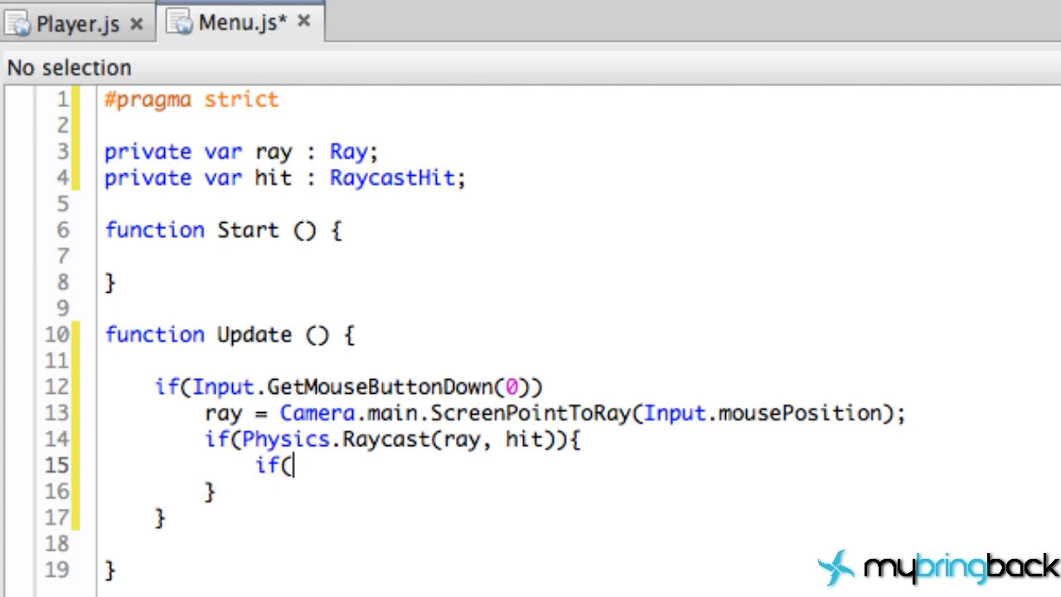
mouse_move(391, 474)
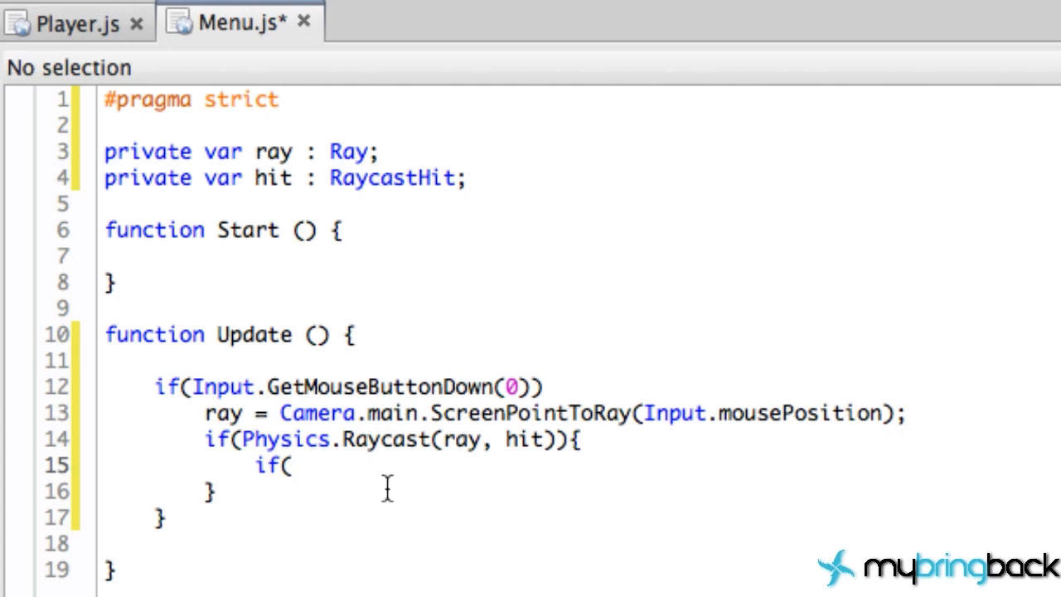
type("hit.transform")
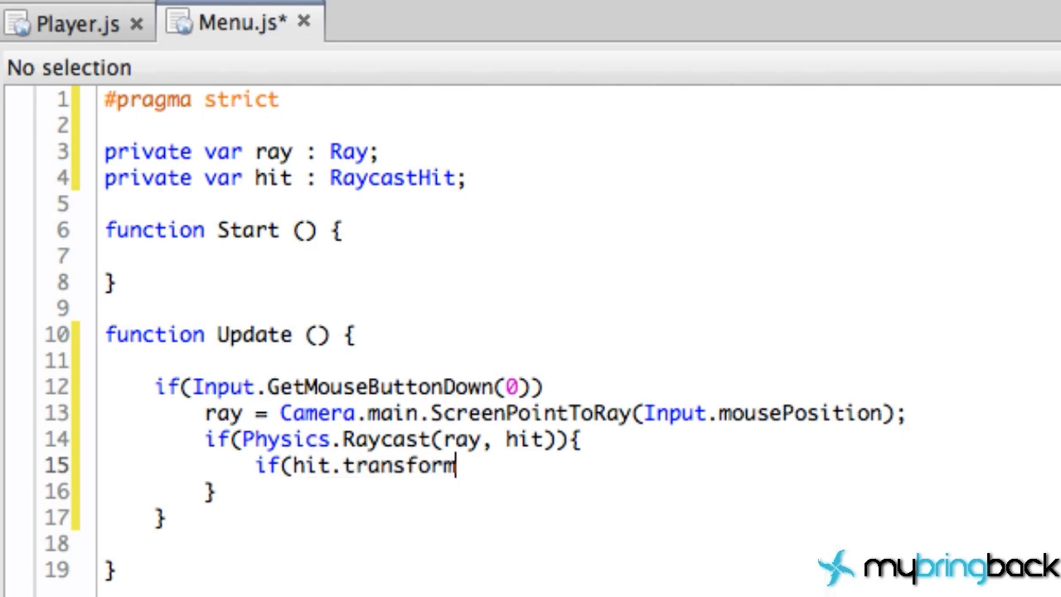
type(".")
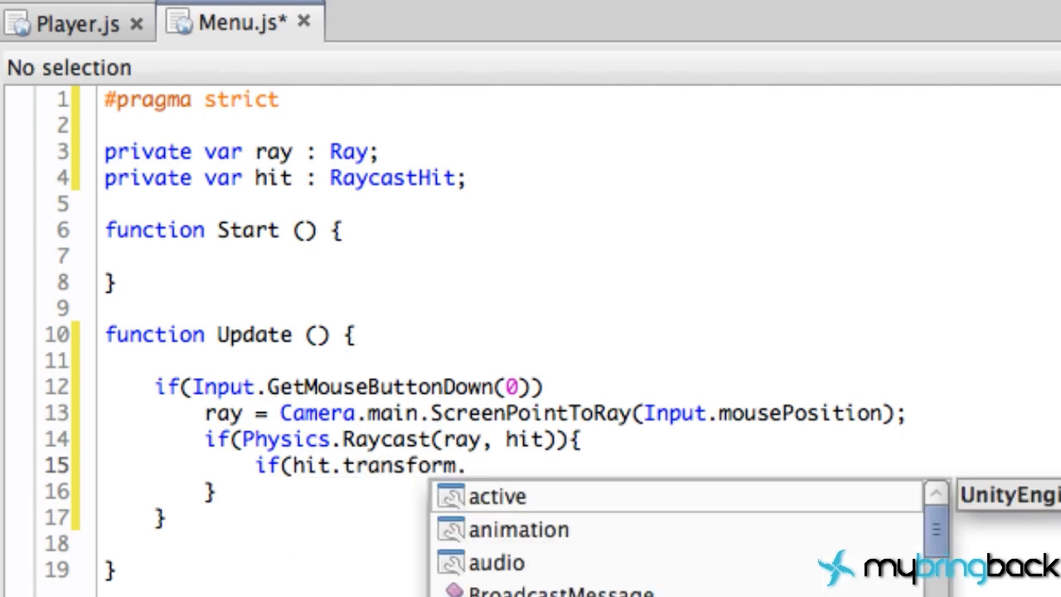
type("name")
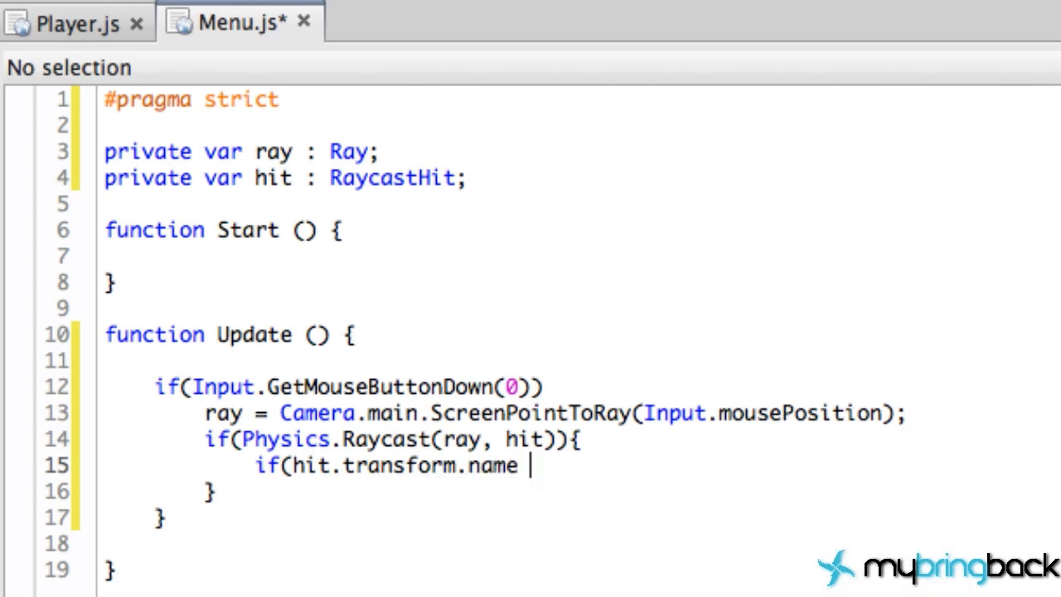
type("==")
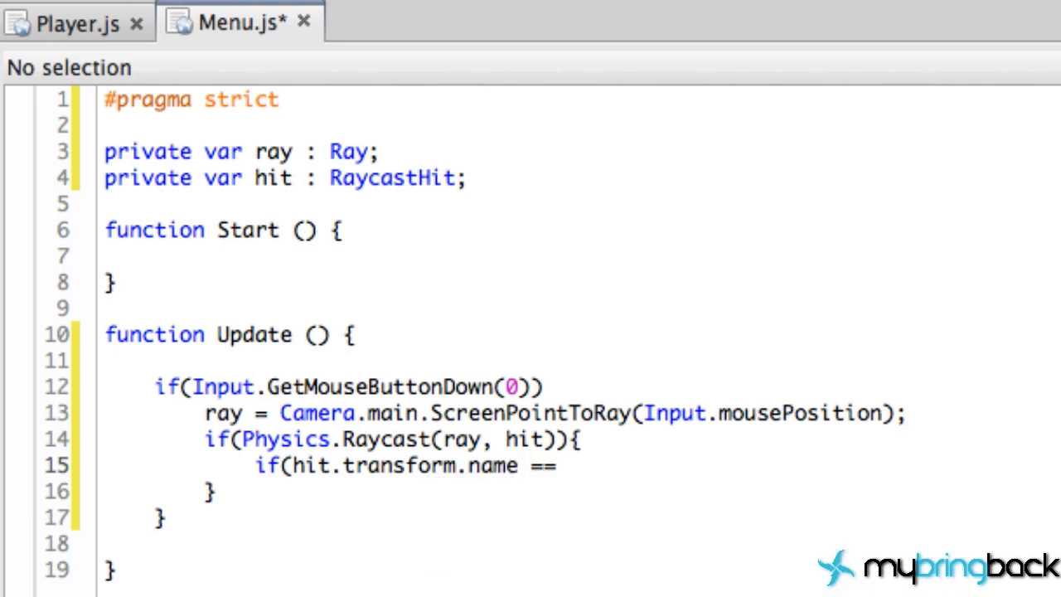
type("\"B")
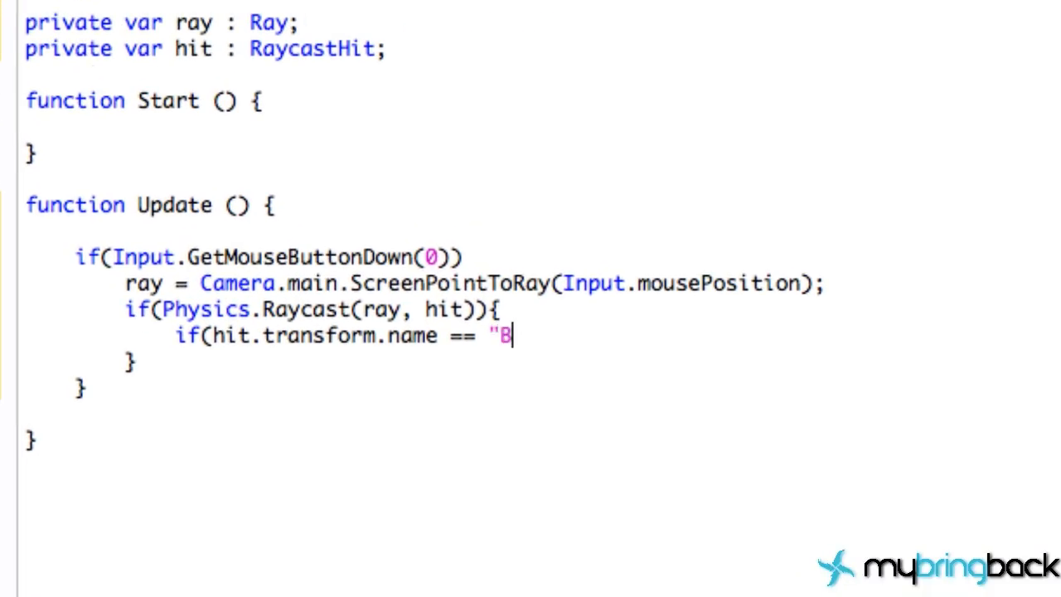
type("rickB")
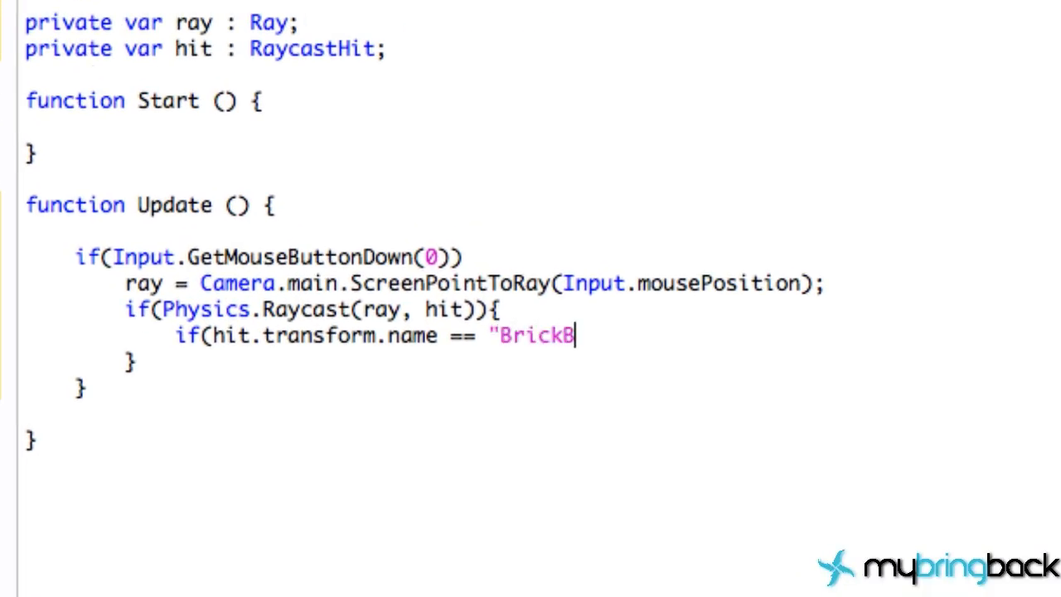
type("reakerOptio")
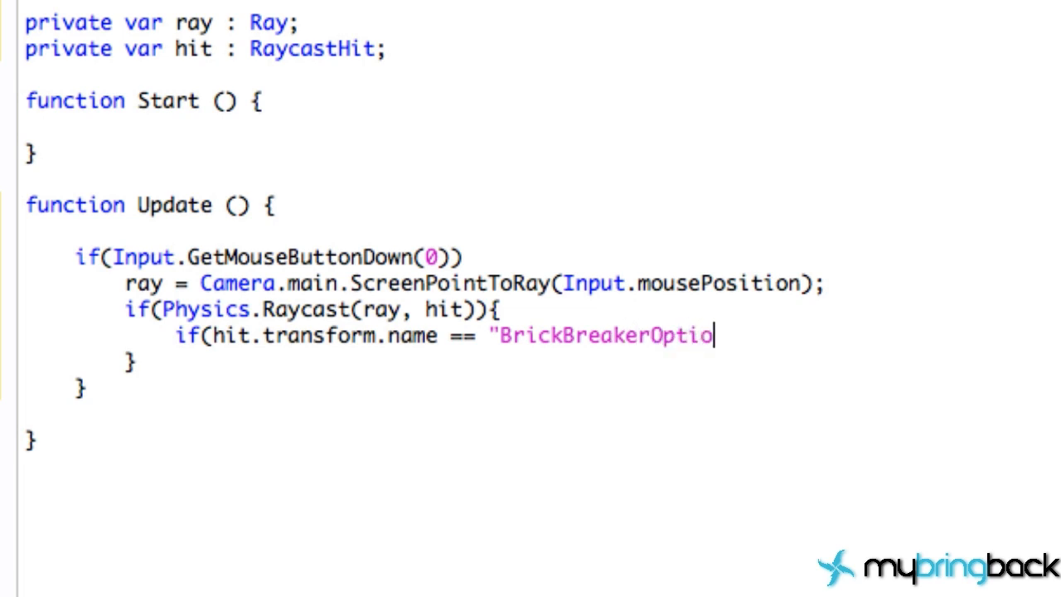
type("n\")")
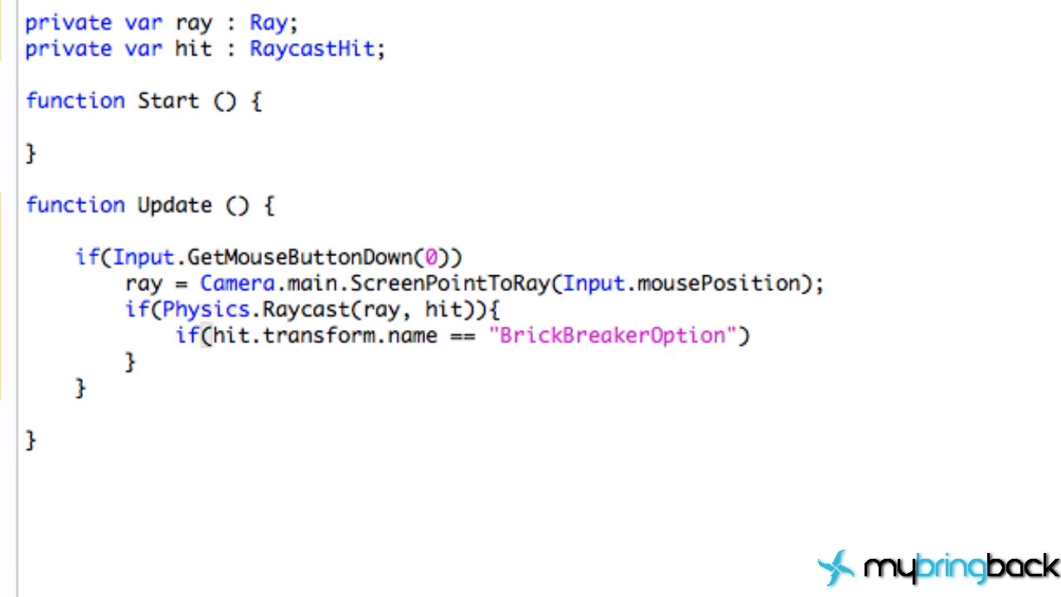
left_click(746, 335)
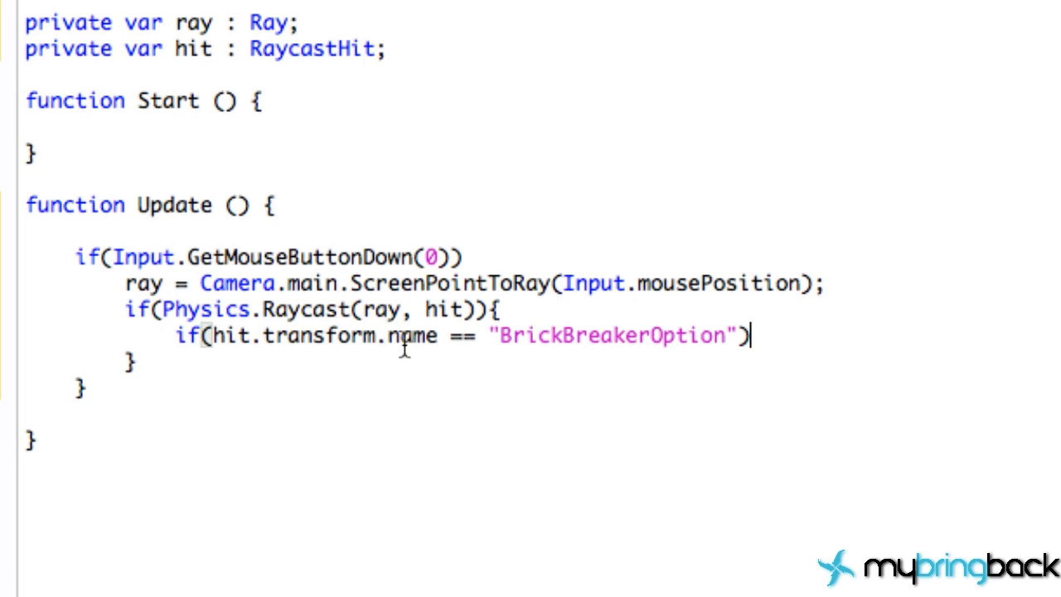
mouse_move(811, 335)
type("{")
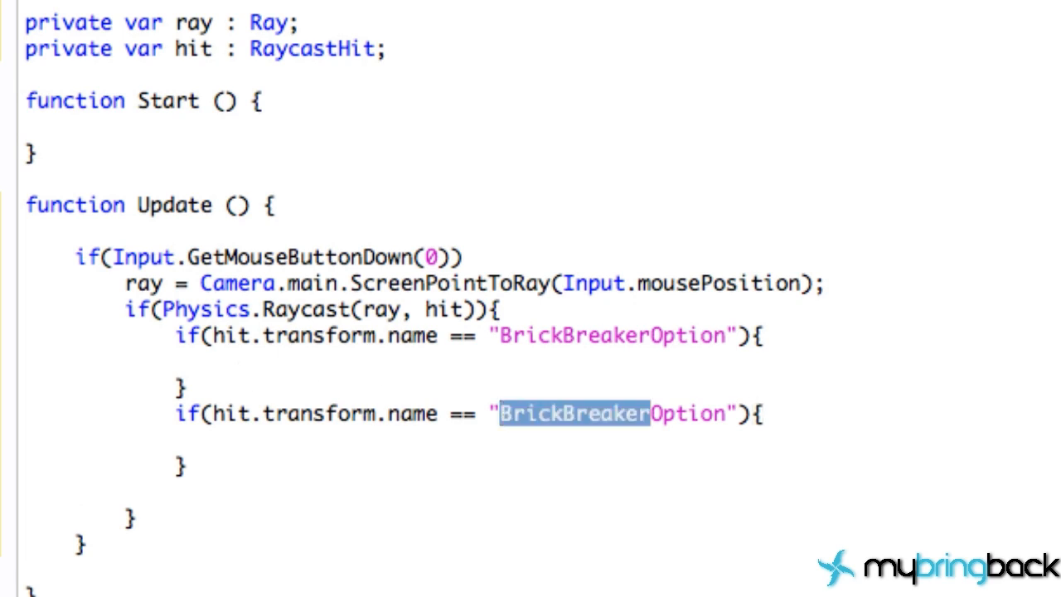
Step: Change the pasted condition's name to "TempleRunOption"
type("TempleRun")
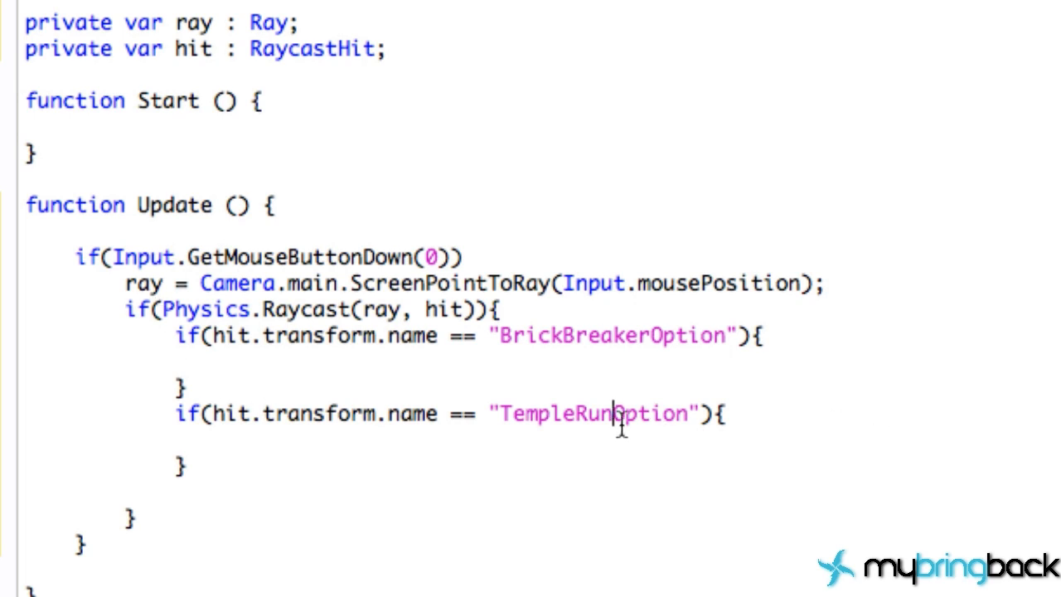
mouse_move(626, 335)
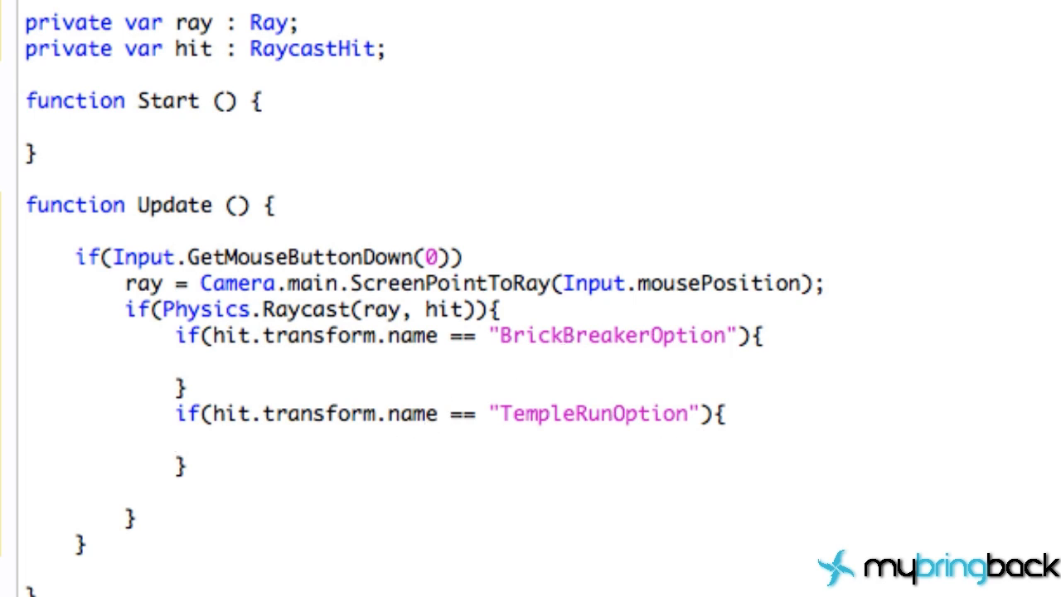
Step: Write Application.LoadLevel("TempleRun") inside the TempleRunOption block
type("Application")
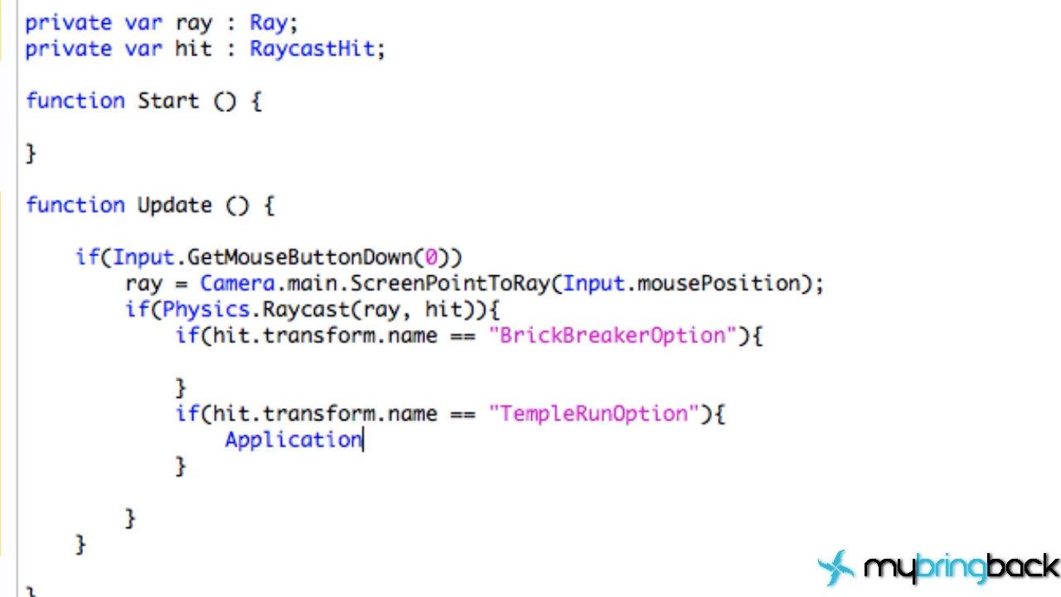
type(".LoadLevel")
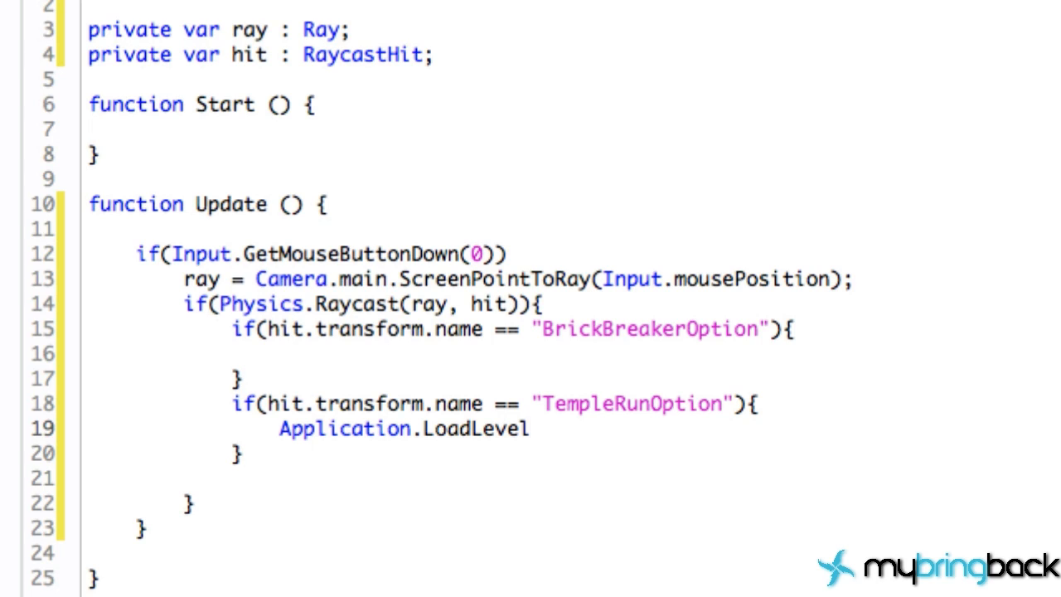
type("(\"")
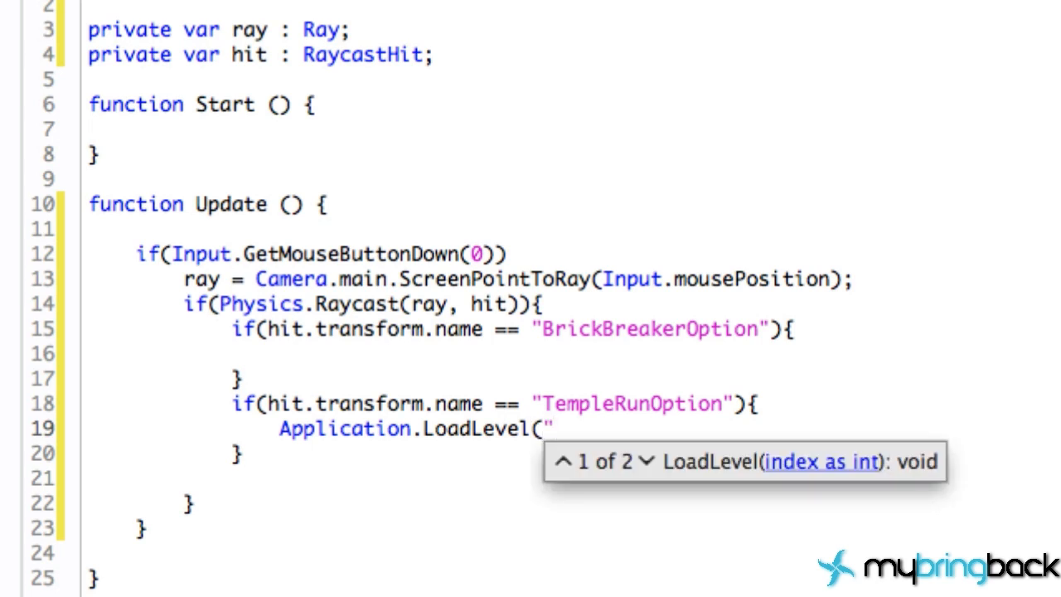
type("T")
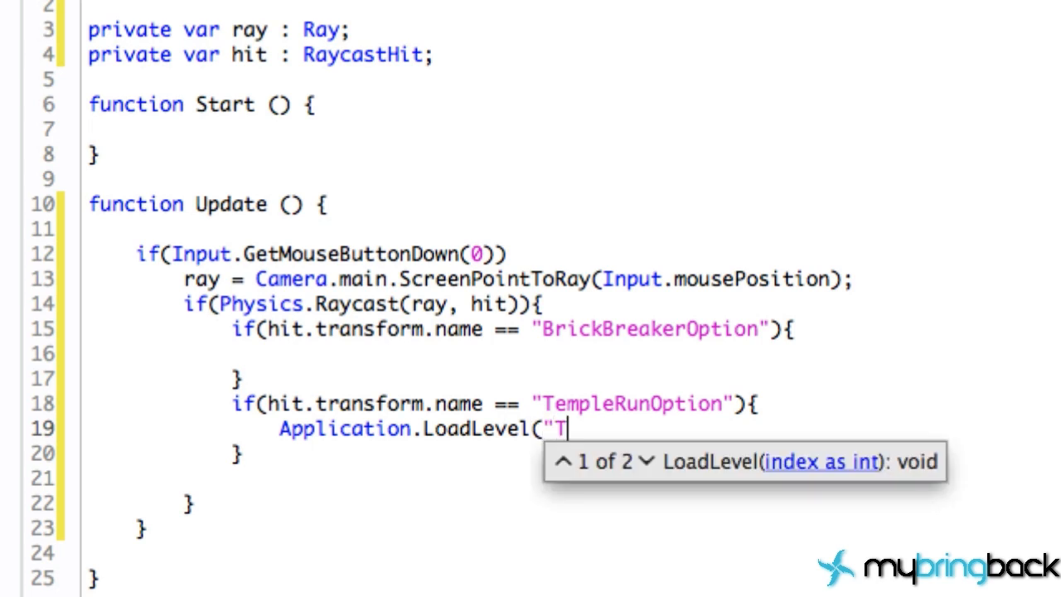
type("emple")
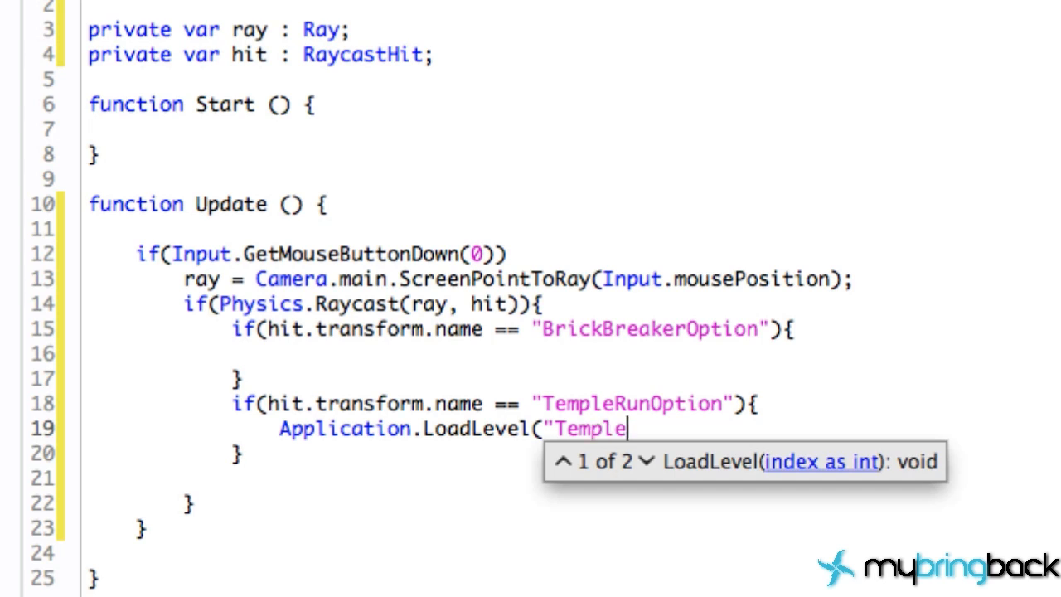
type("RunSc")
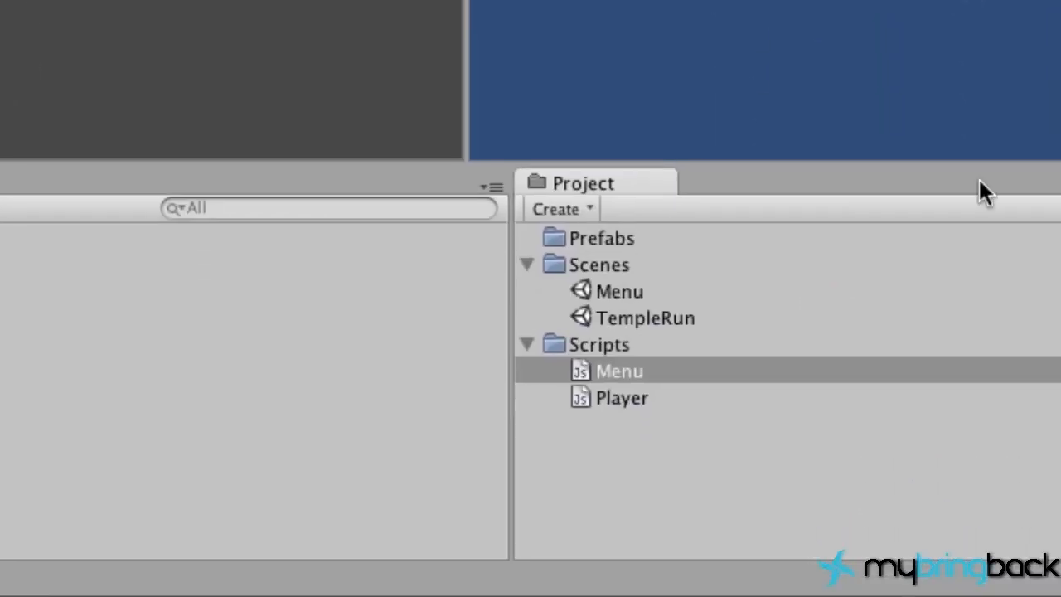
Step: Return to Unity's Menu scene and save it via File > Save Scene
double_click(620, 371)
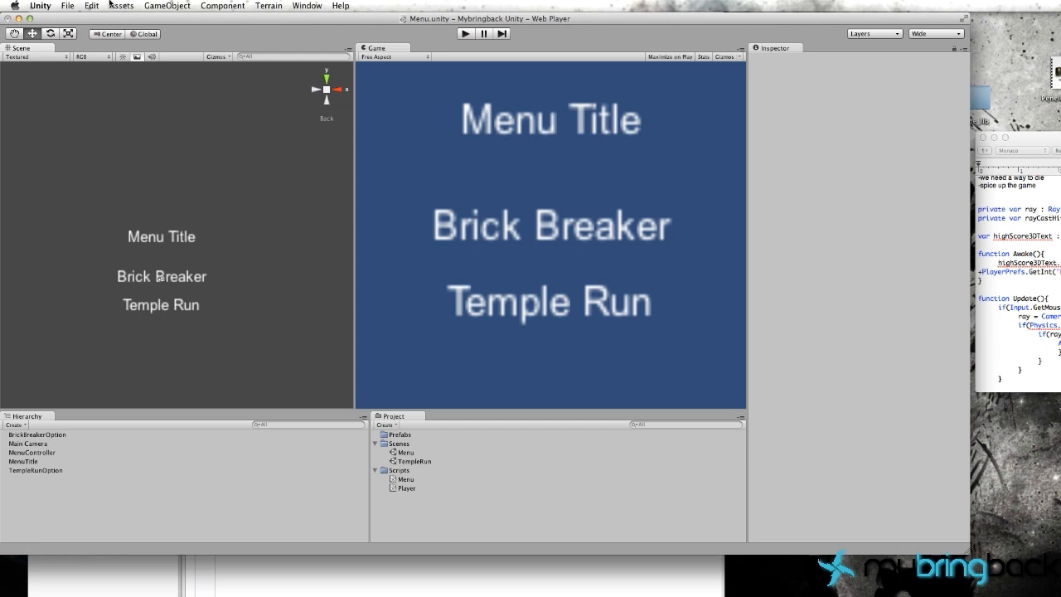
left_click(66, 7)
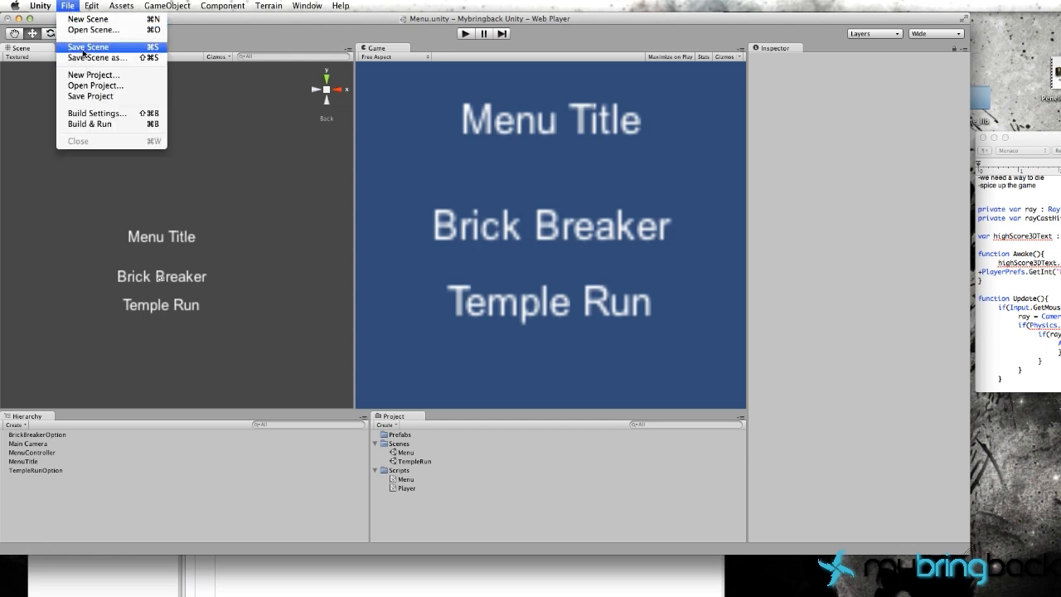